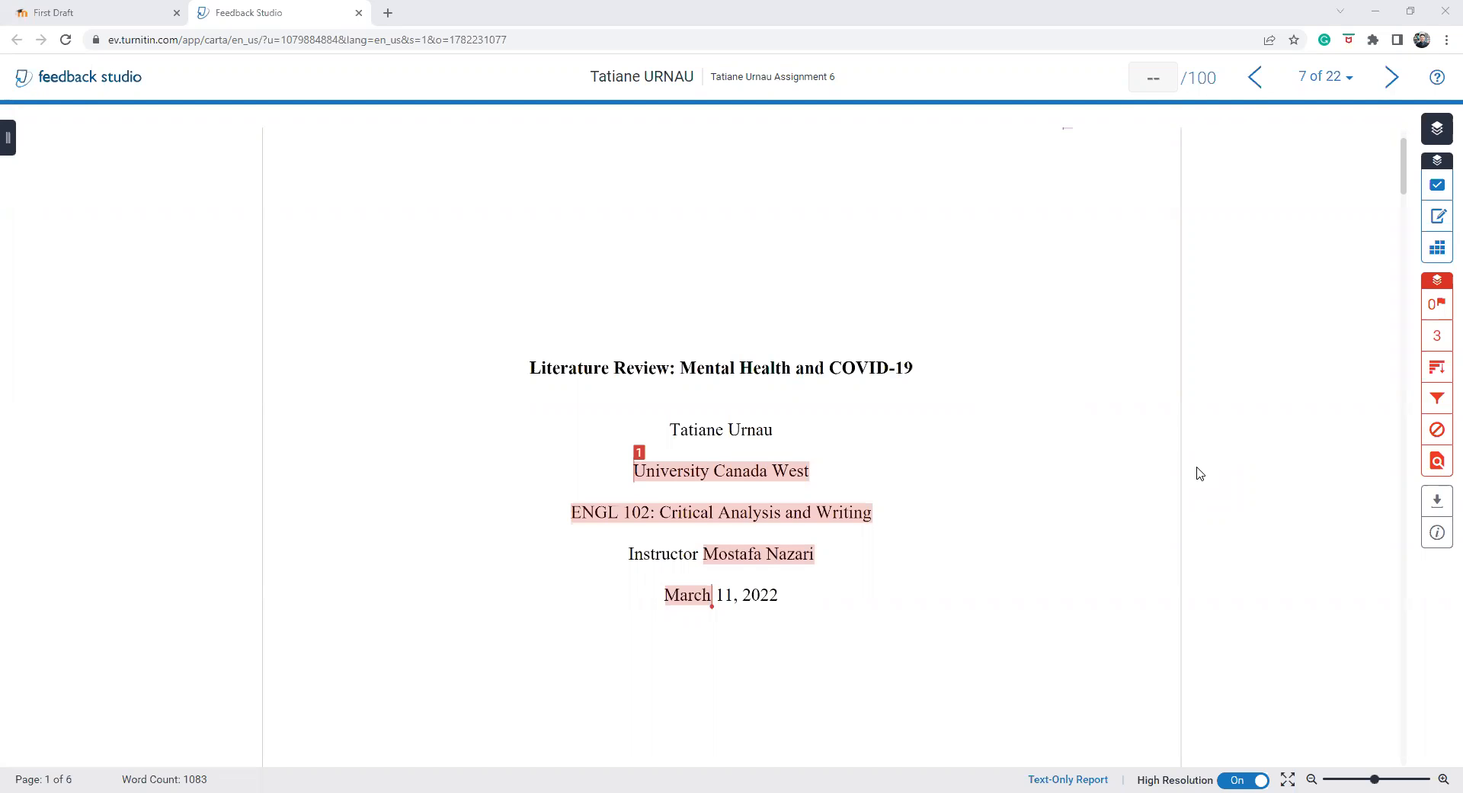
- Scroll past the title page lines to page 2 and highlight the introduction's opening sentence
scroll(down, 3)
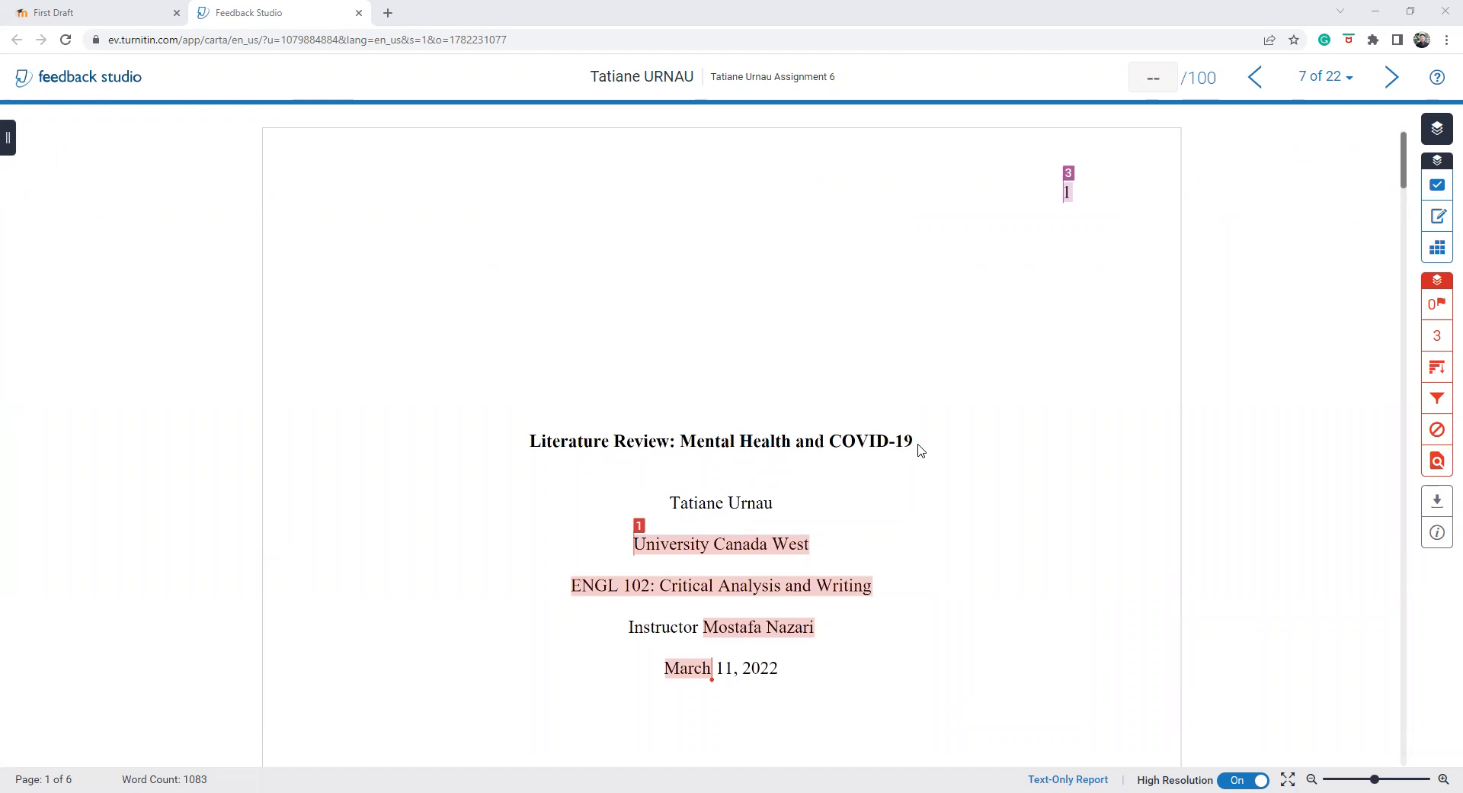
drag(680, 441, 913, 440)
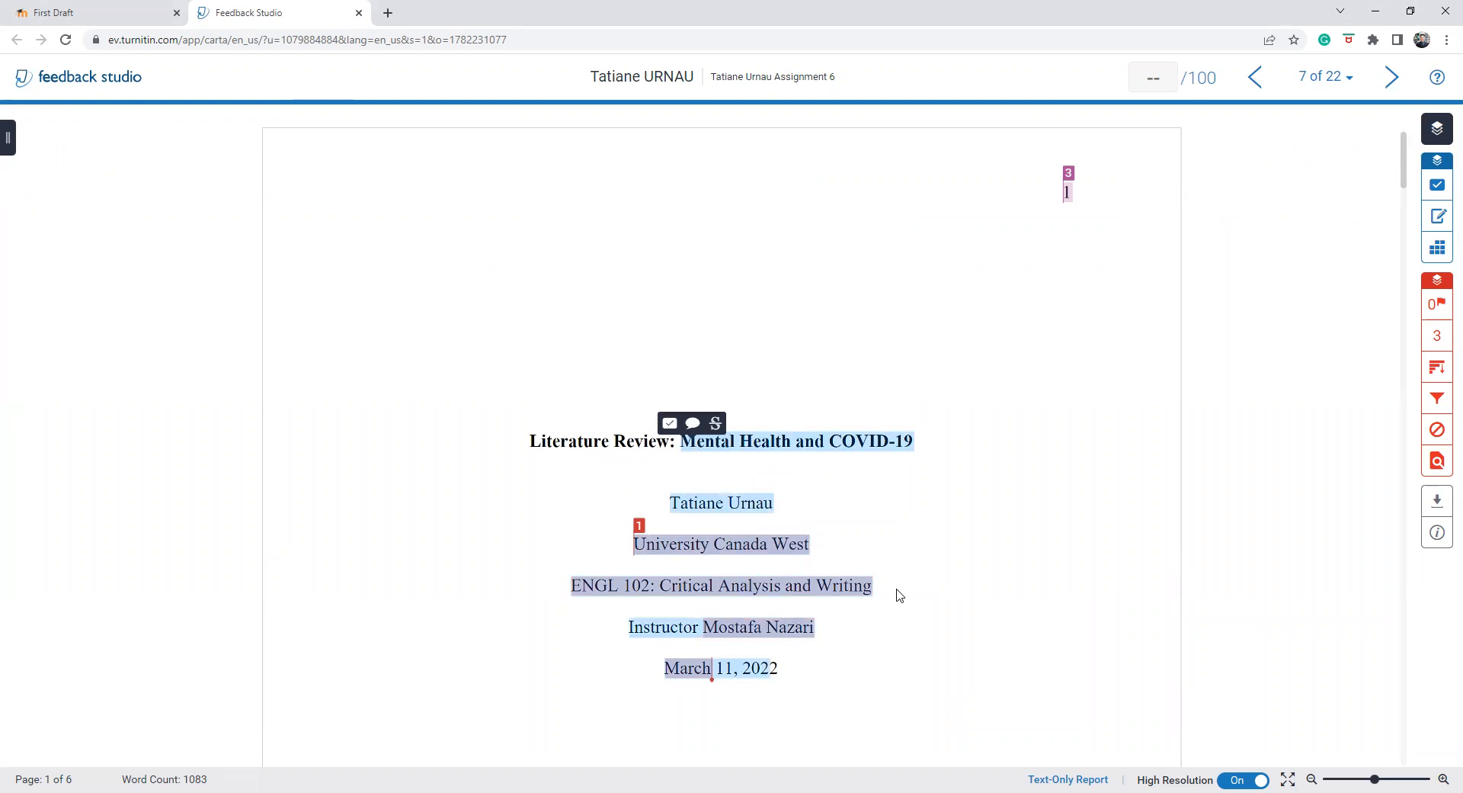
mouse_move(942, 615)
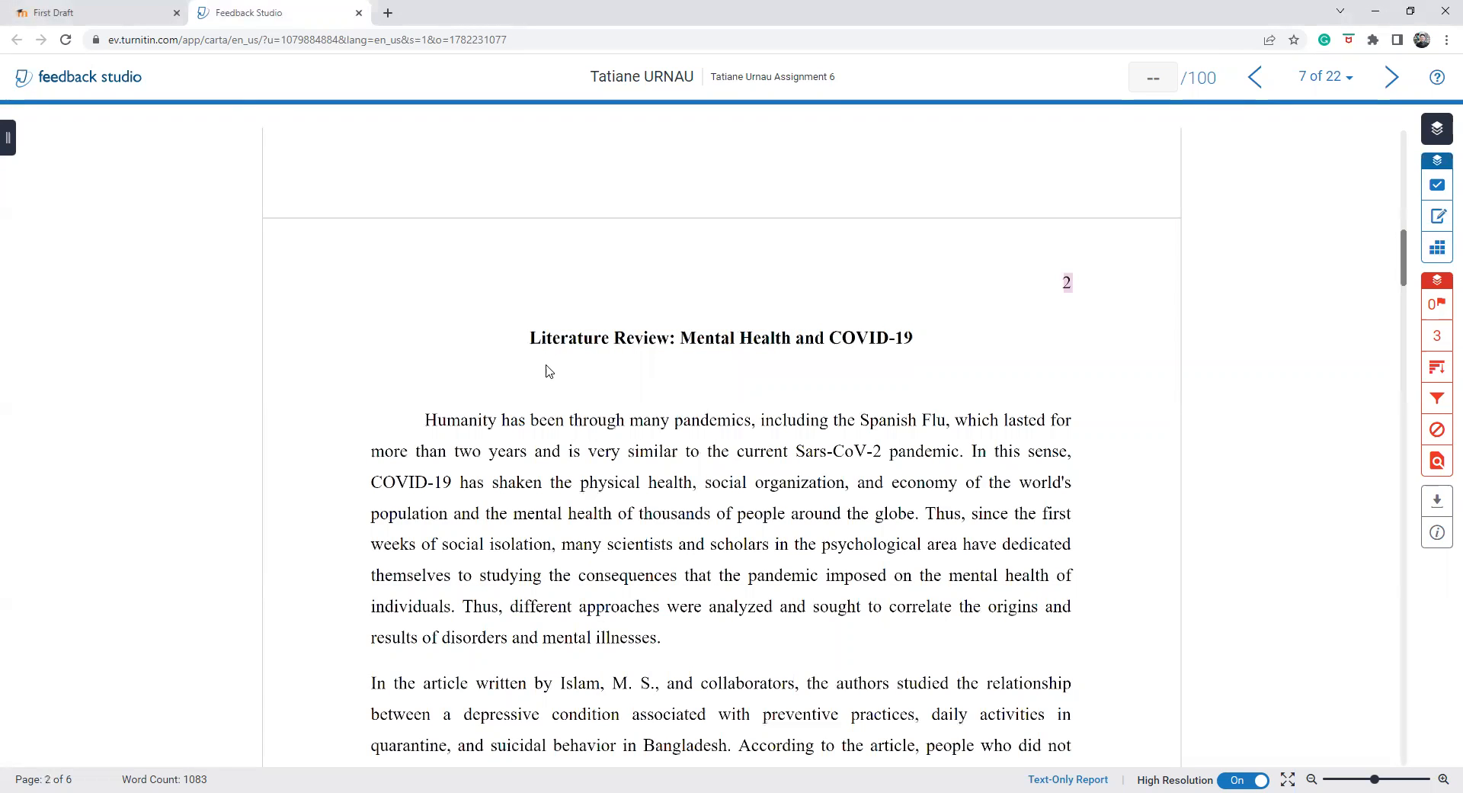
drag(529, 337, 735, 337)
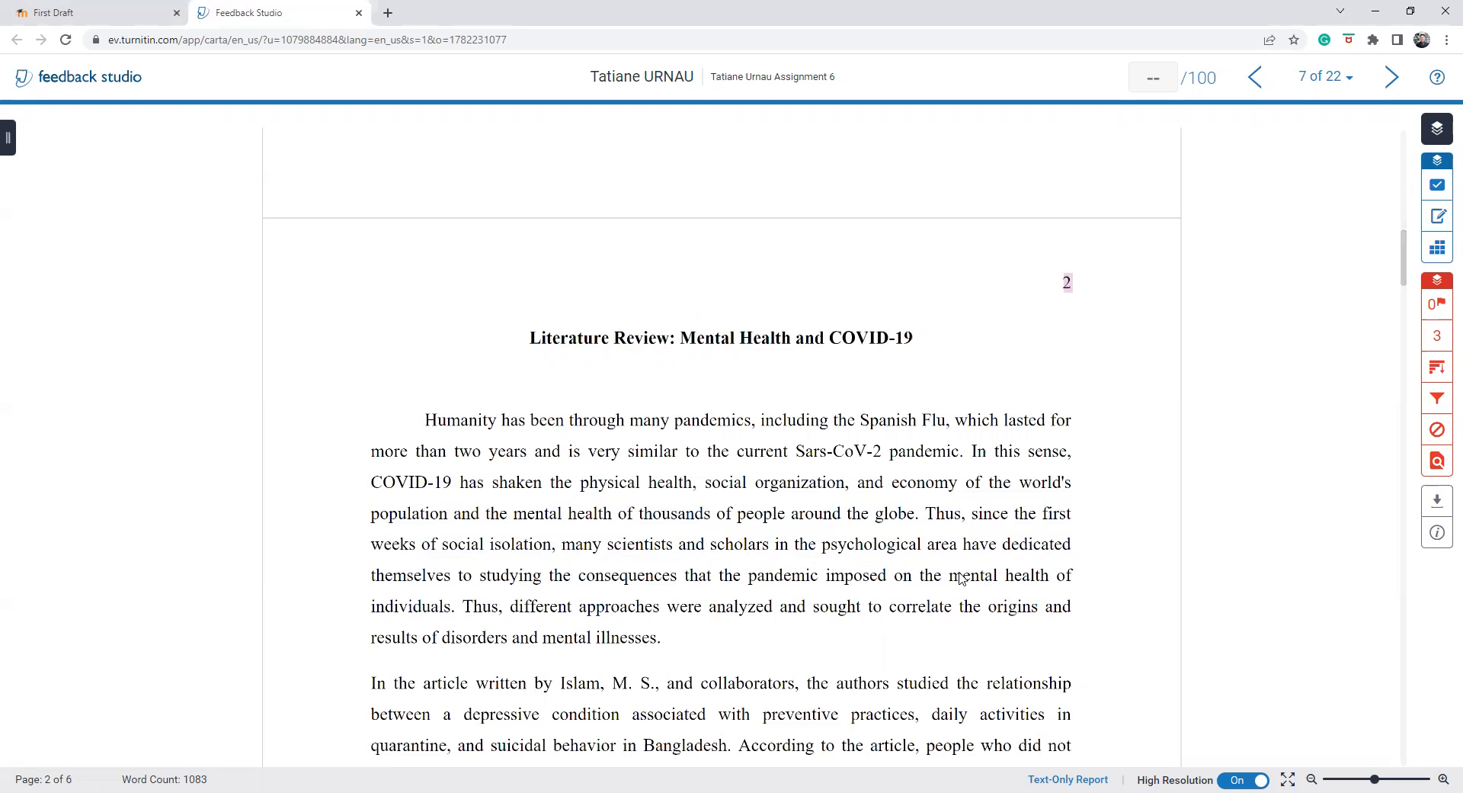
scroll(down, 3)
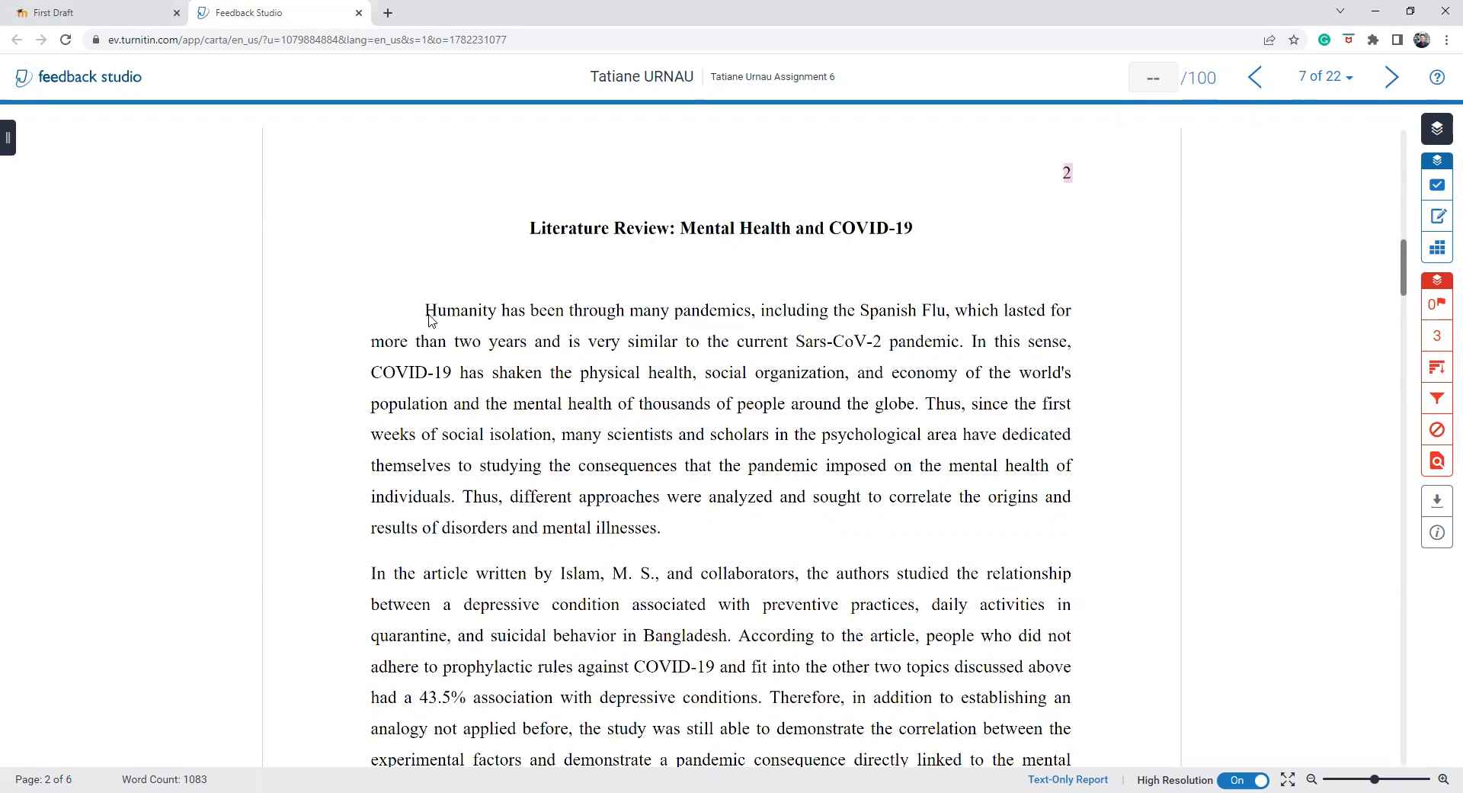
drag(425, 310, 919, 341)
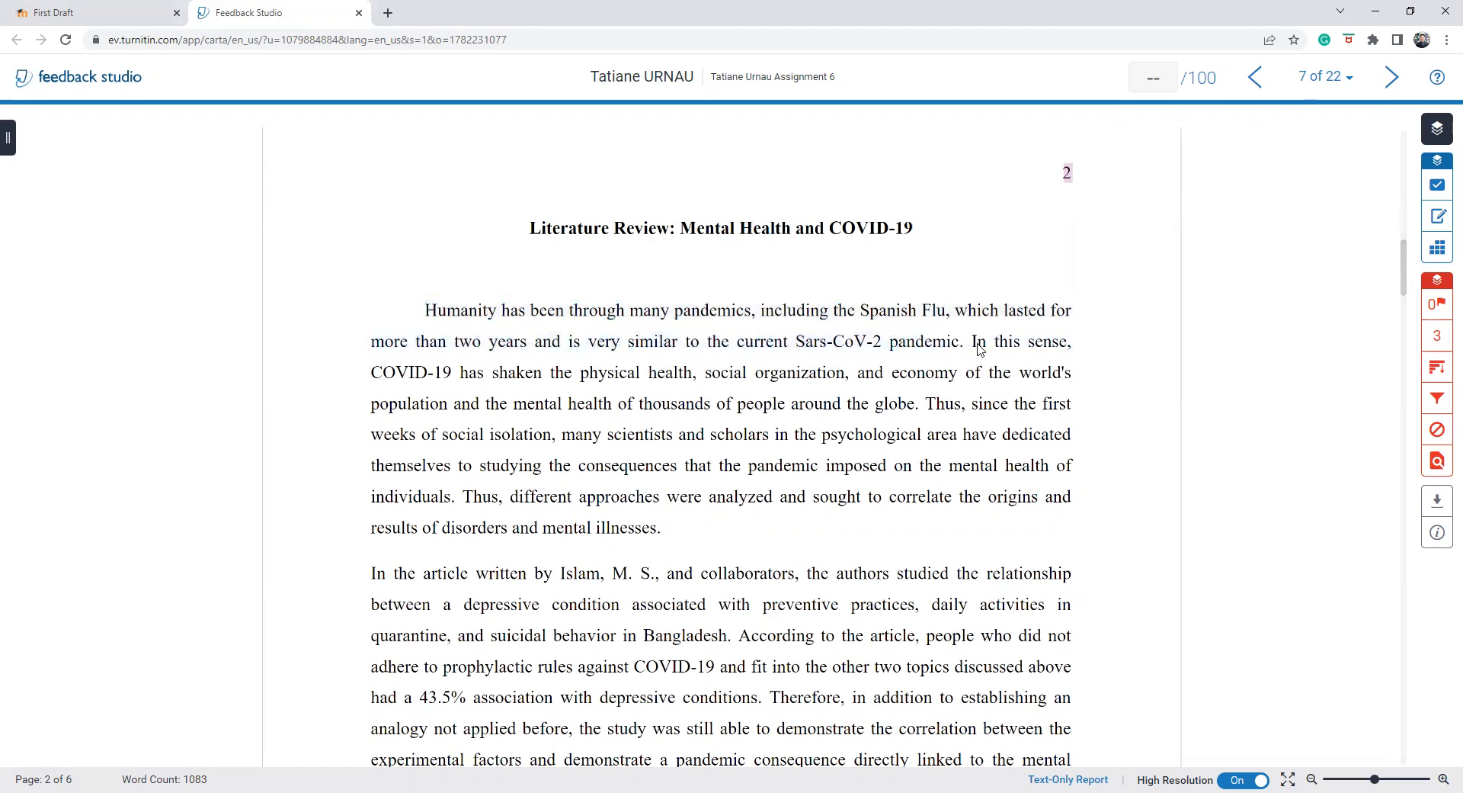
drag(967, 341, 915, 404)
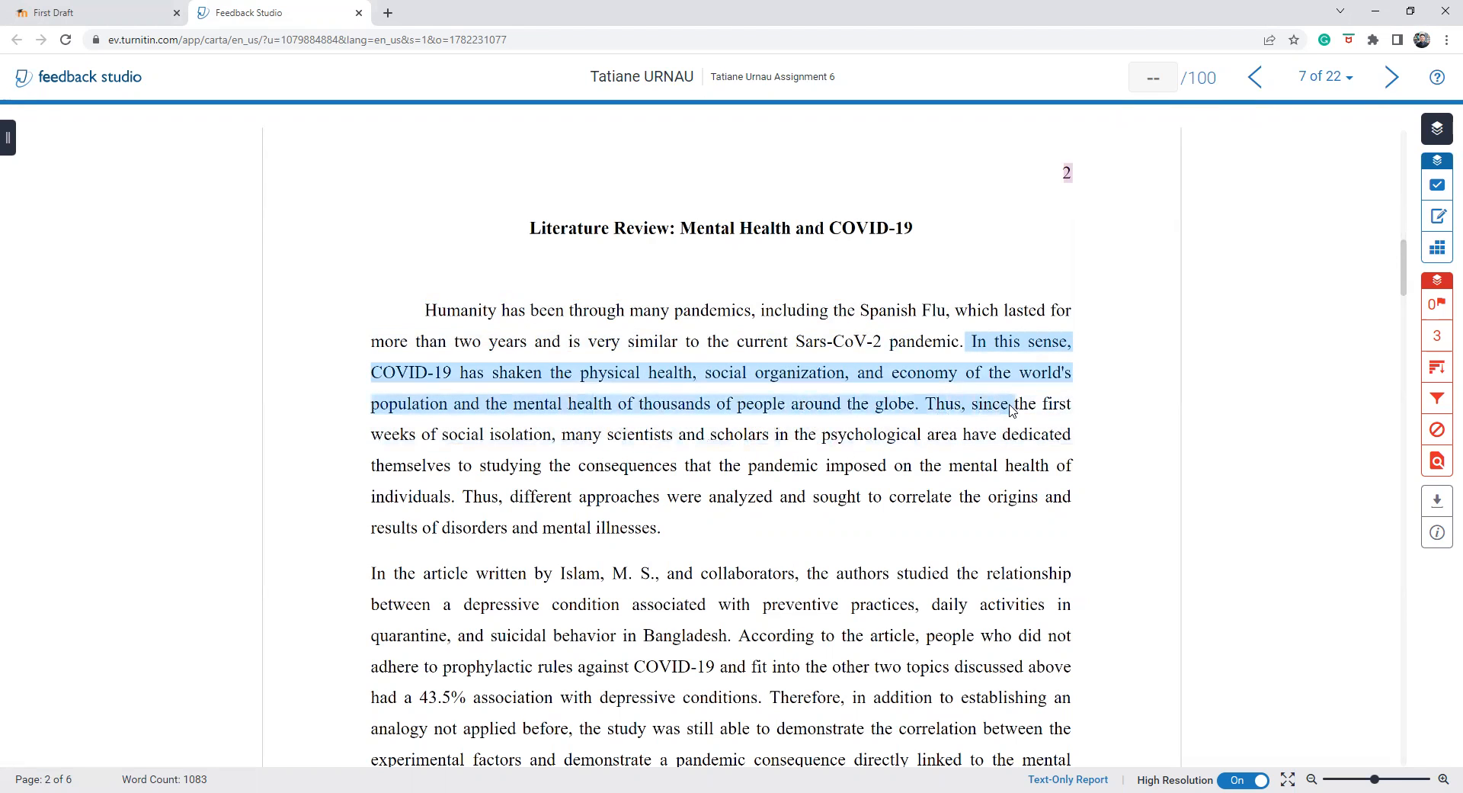
drag(1003, 404, 916, 465)
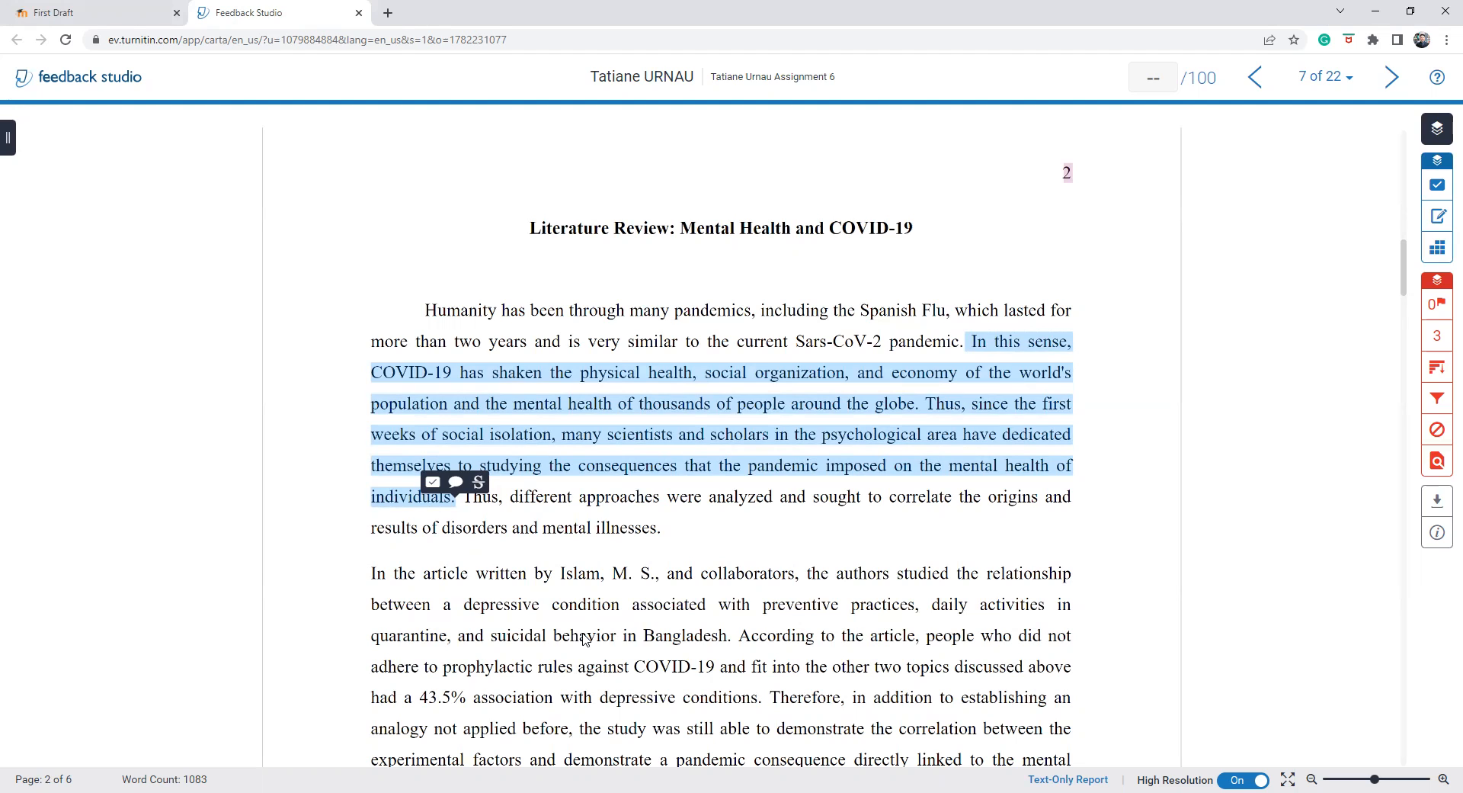
mouse_move(581, 518)
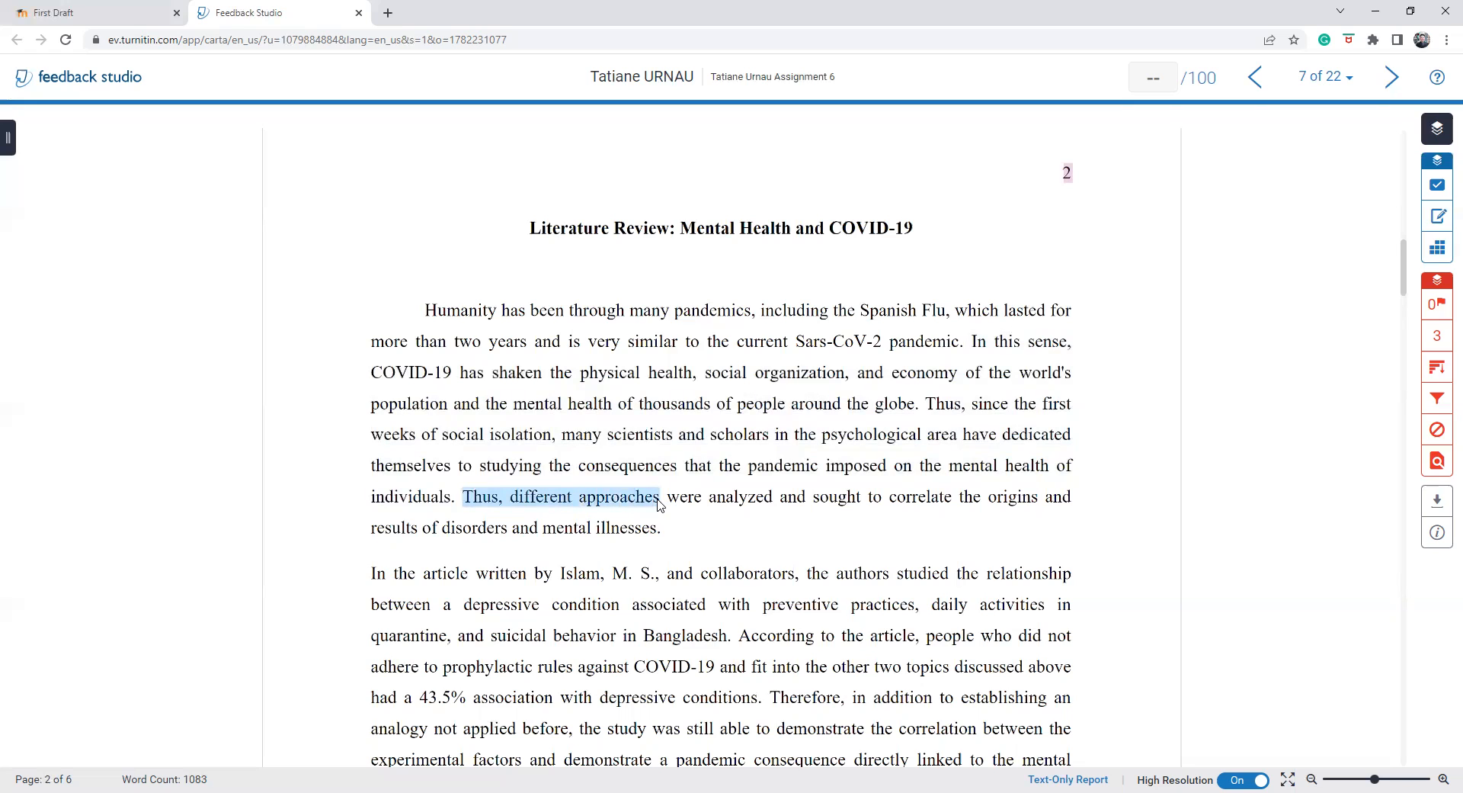
drag(658, 495, 803, 496)
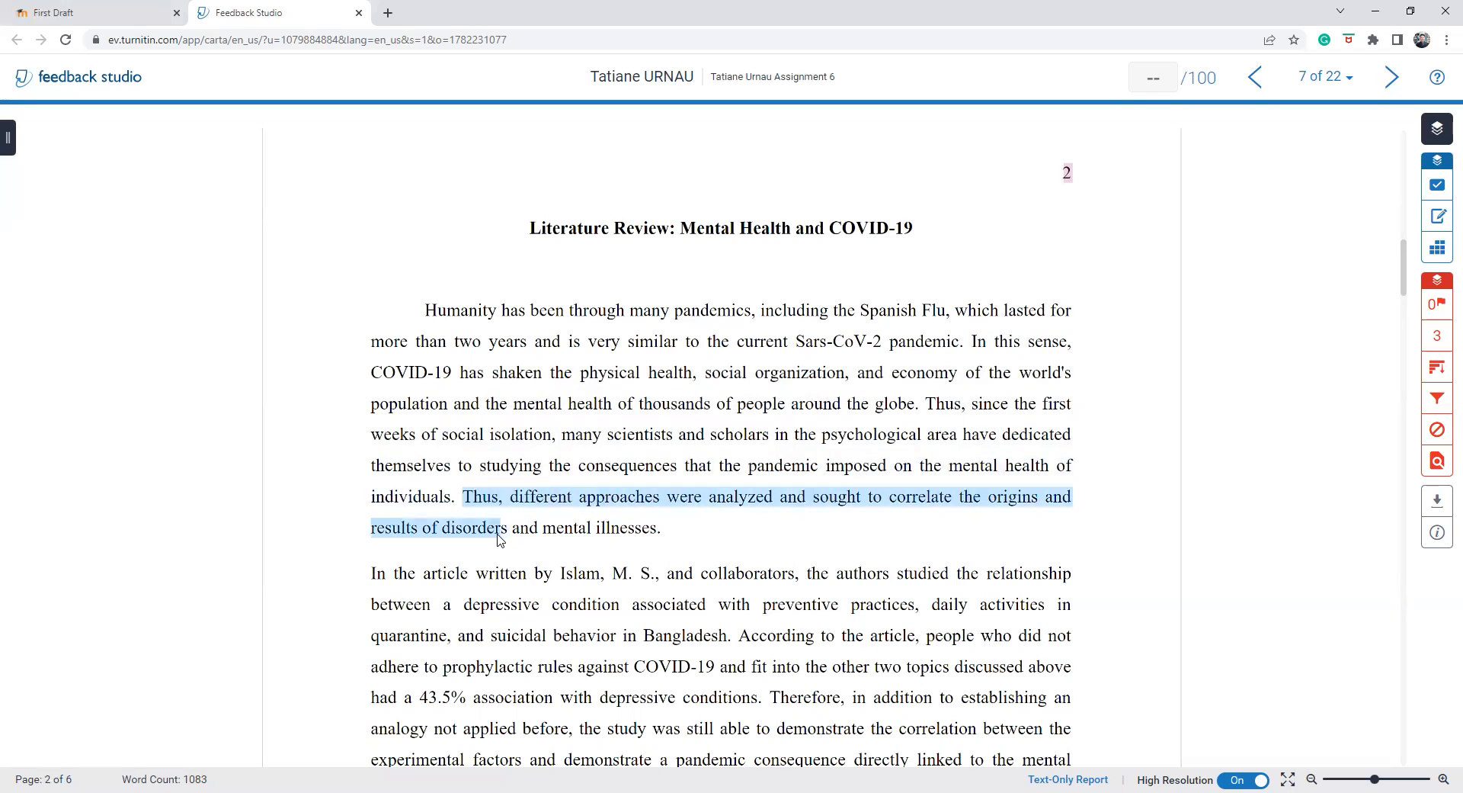
drag(500, 527, 658, 528)
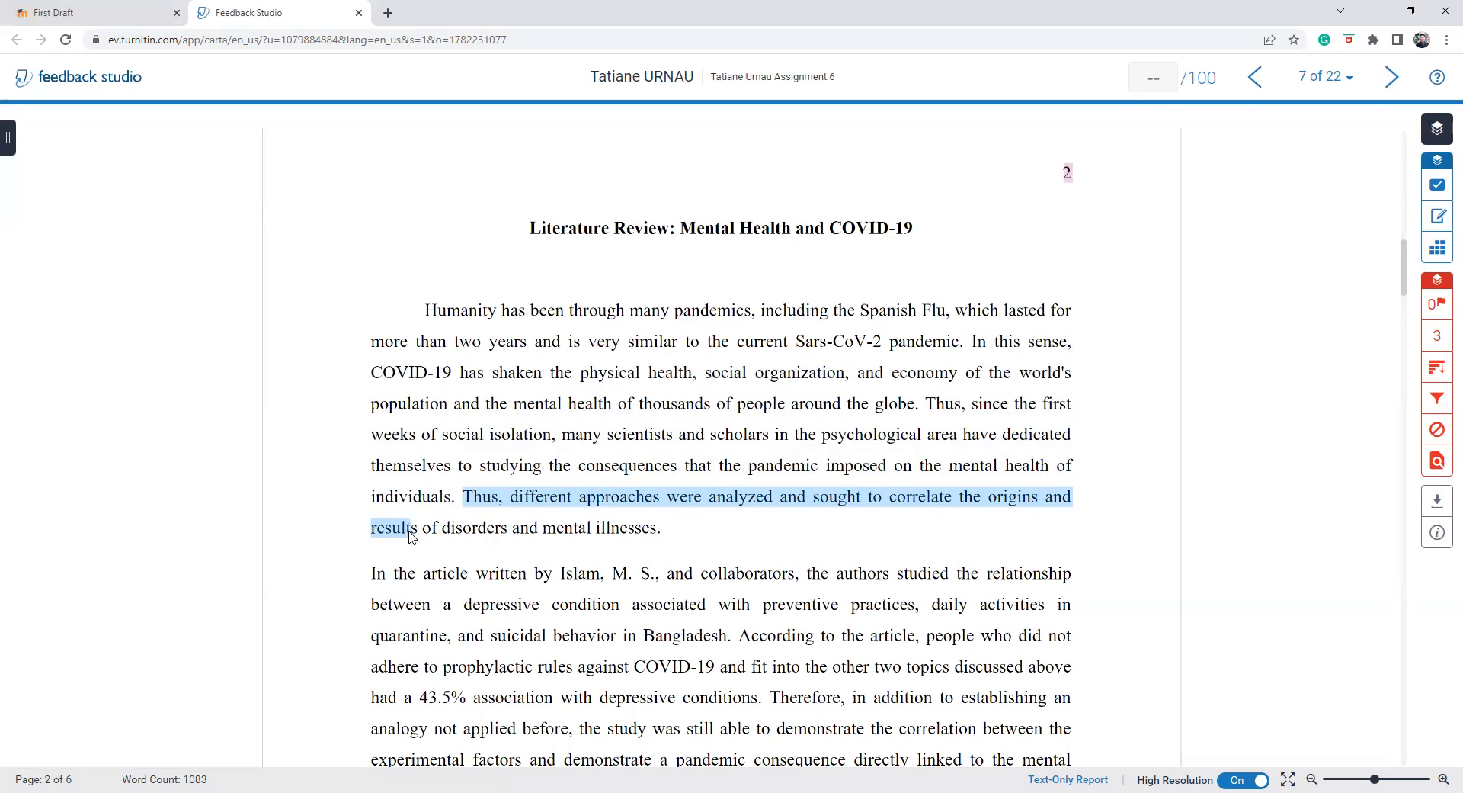
drag(410, 537, 658, 527)
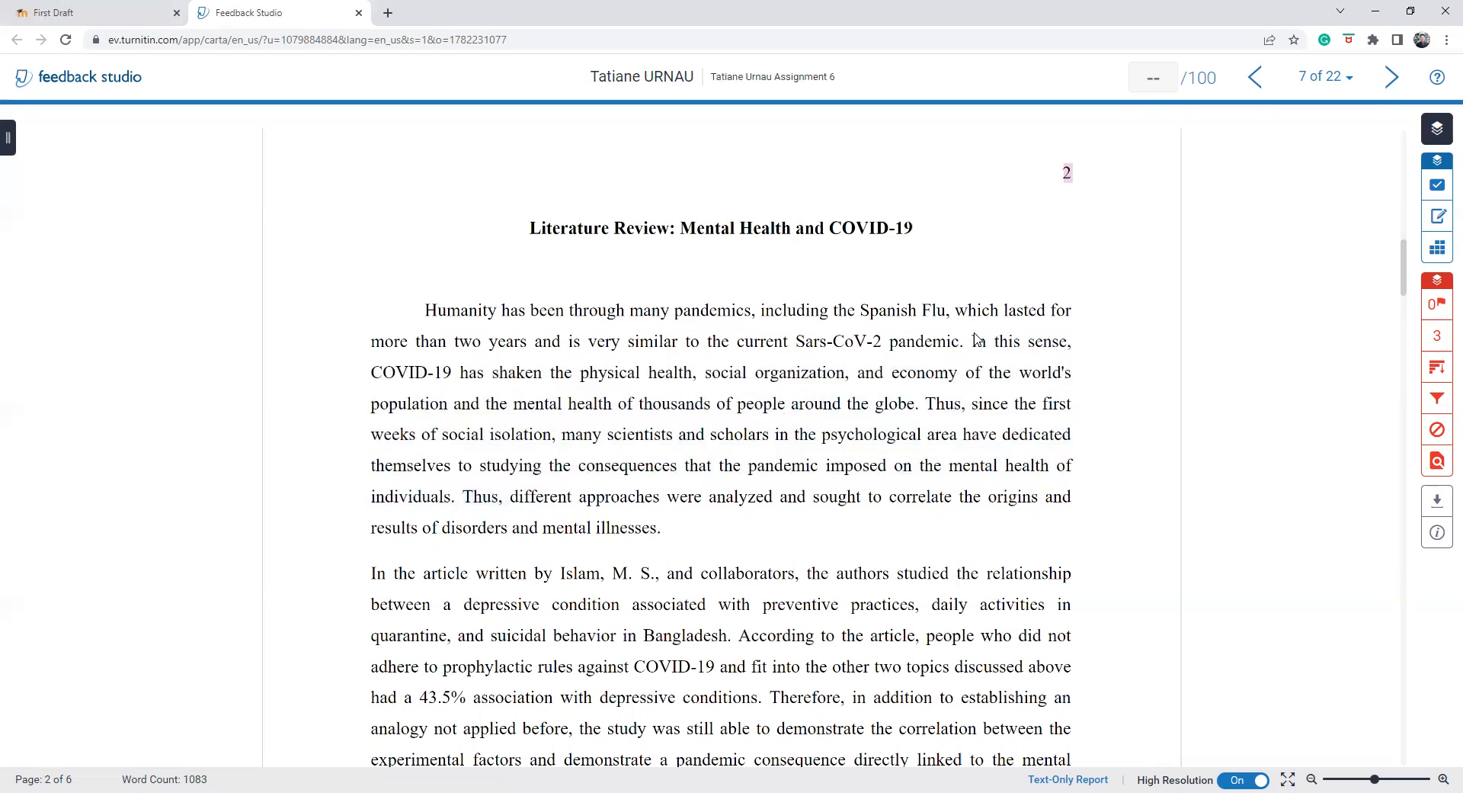
drag(970, 342, 471, 480)
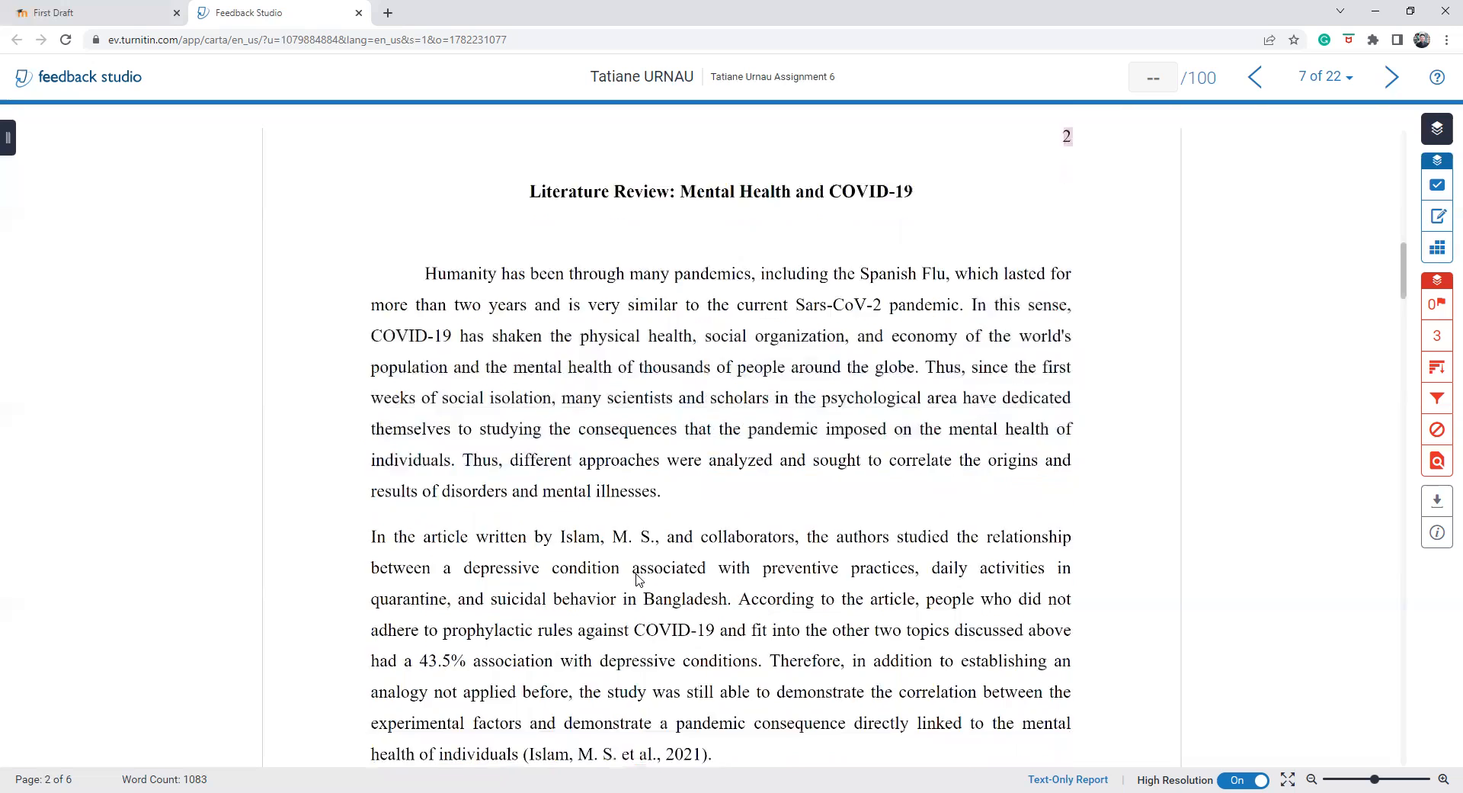
- Read the Islam study paragraph on page 2, highlighting it to follow along
scroll(down, 3)
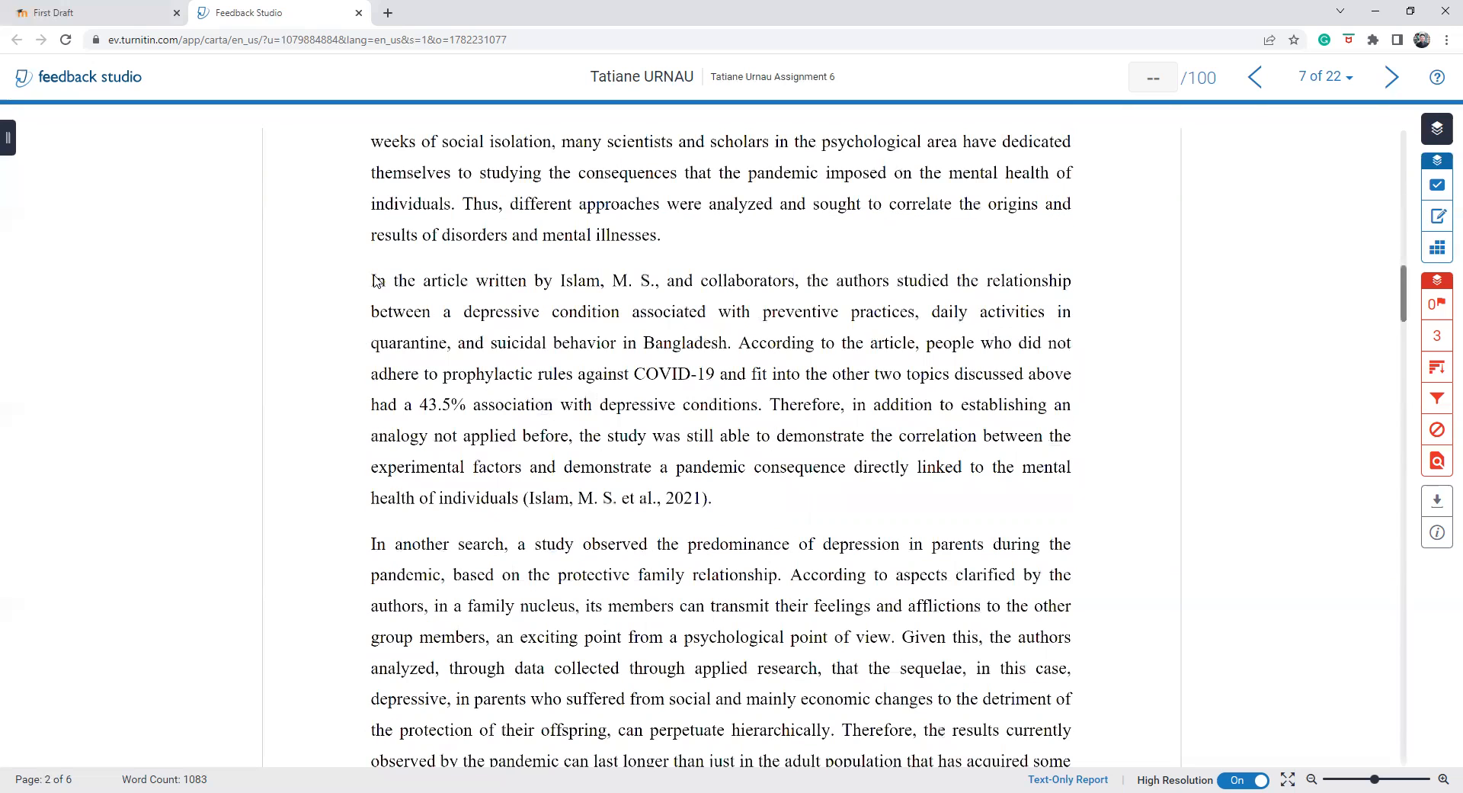
drag(370, 280, 709, 496)
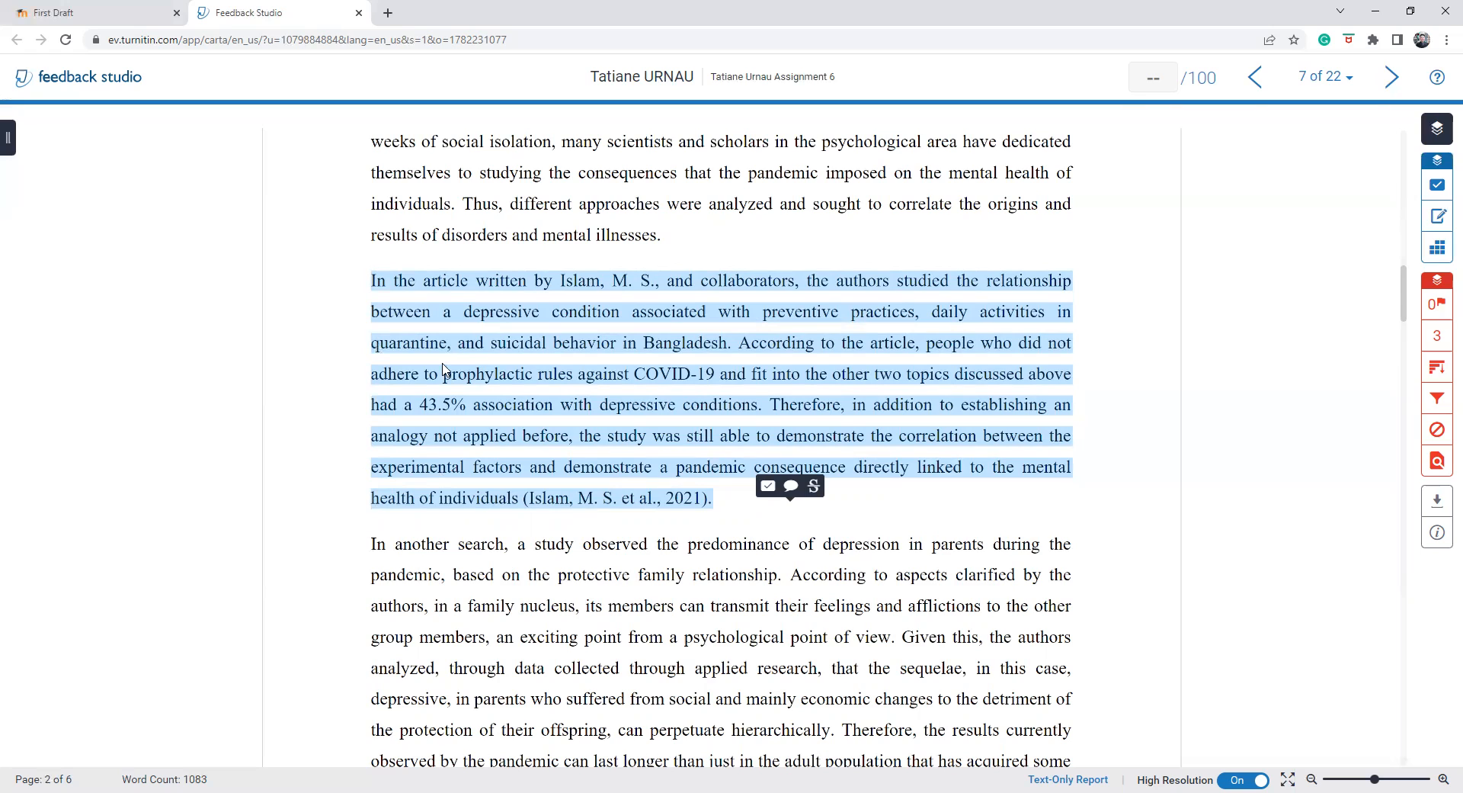
mouse_move(1063, 317)
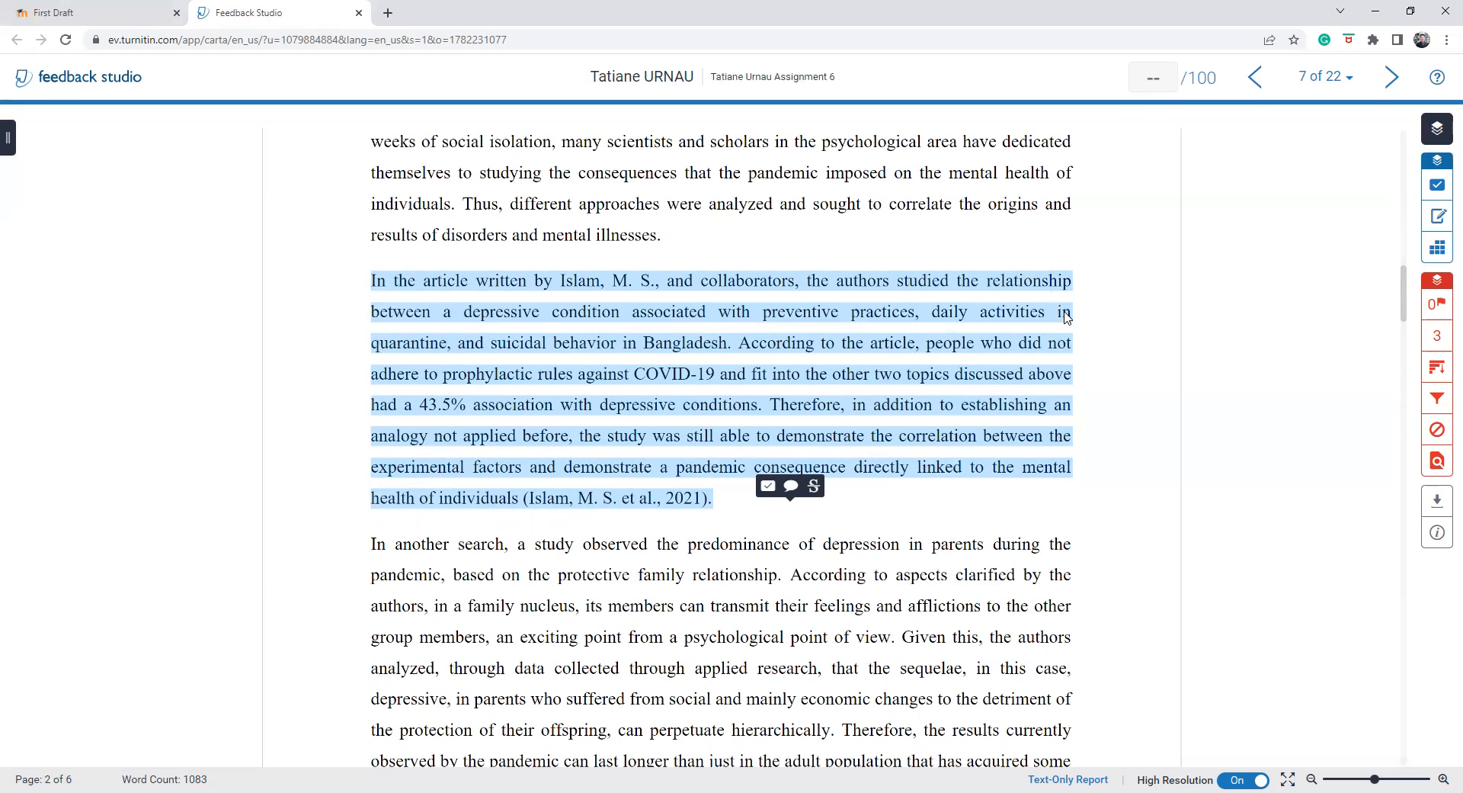
mouse_move(997, 340)
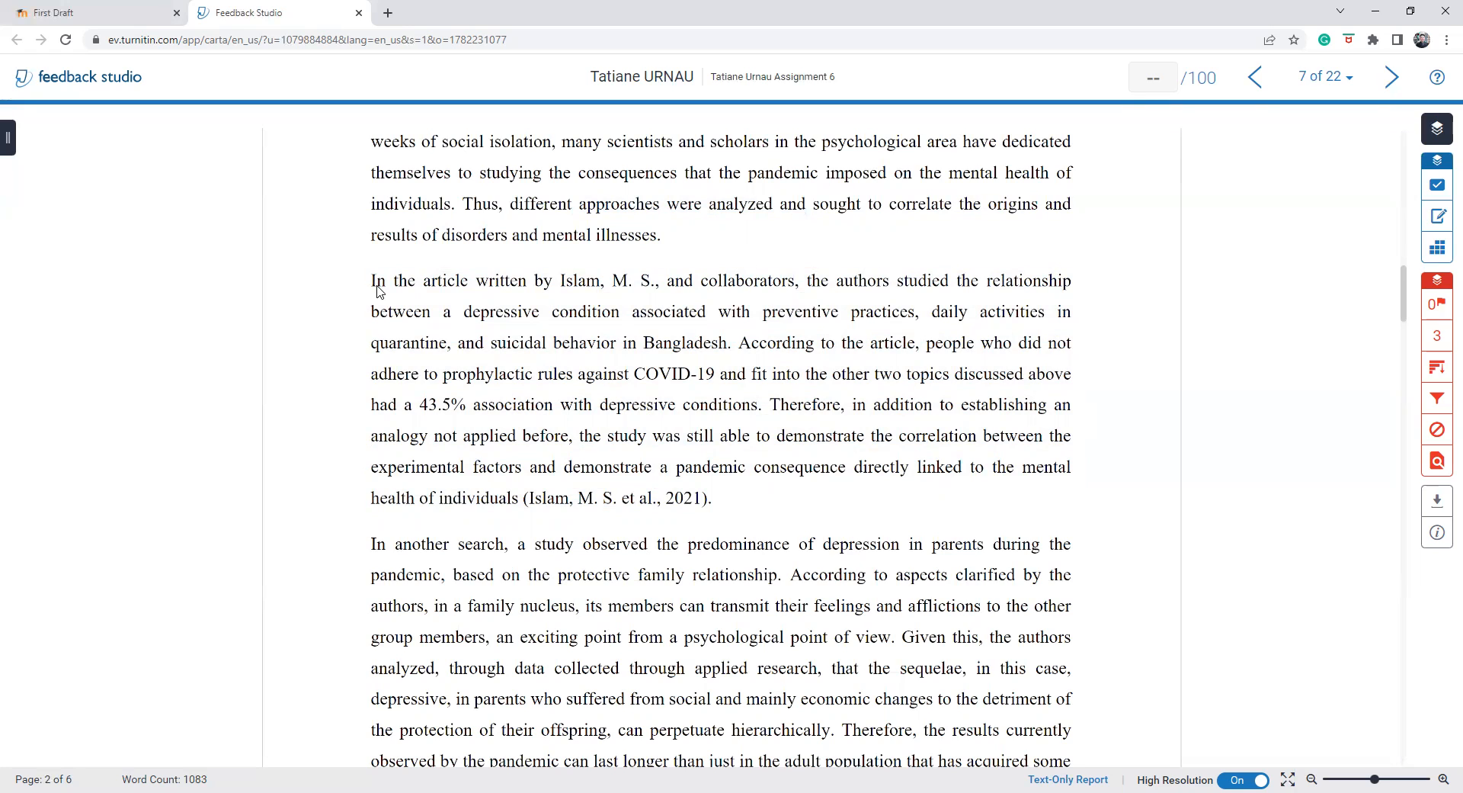
drag(373, 281, 1071, 280)
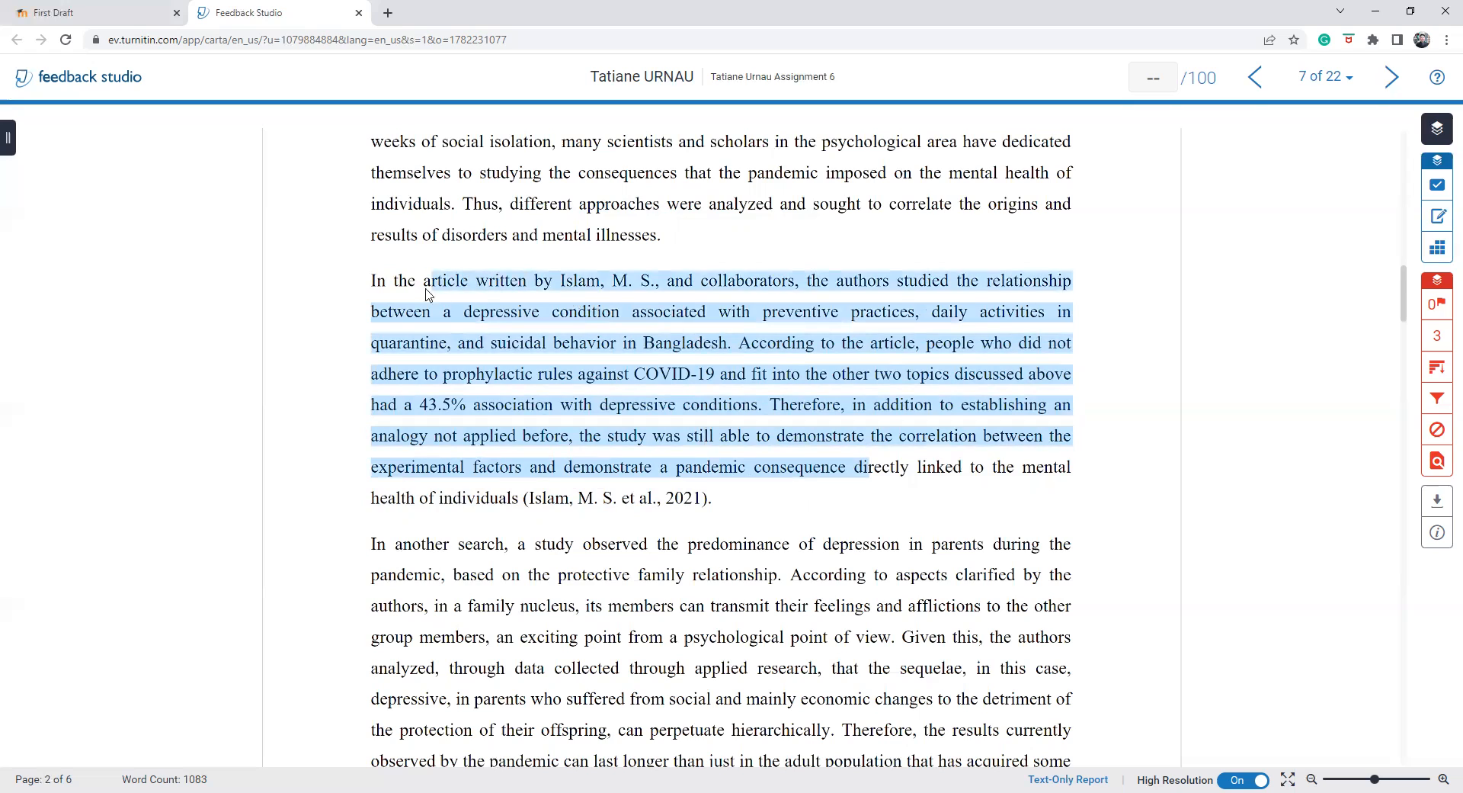
click(483, 367)
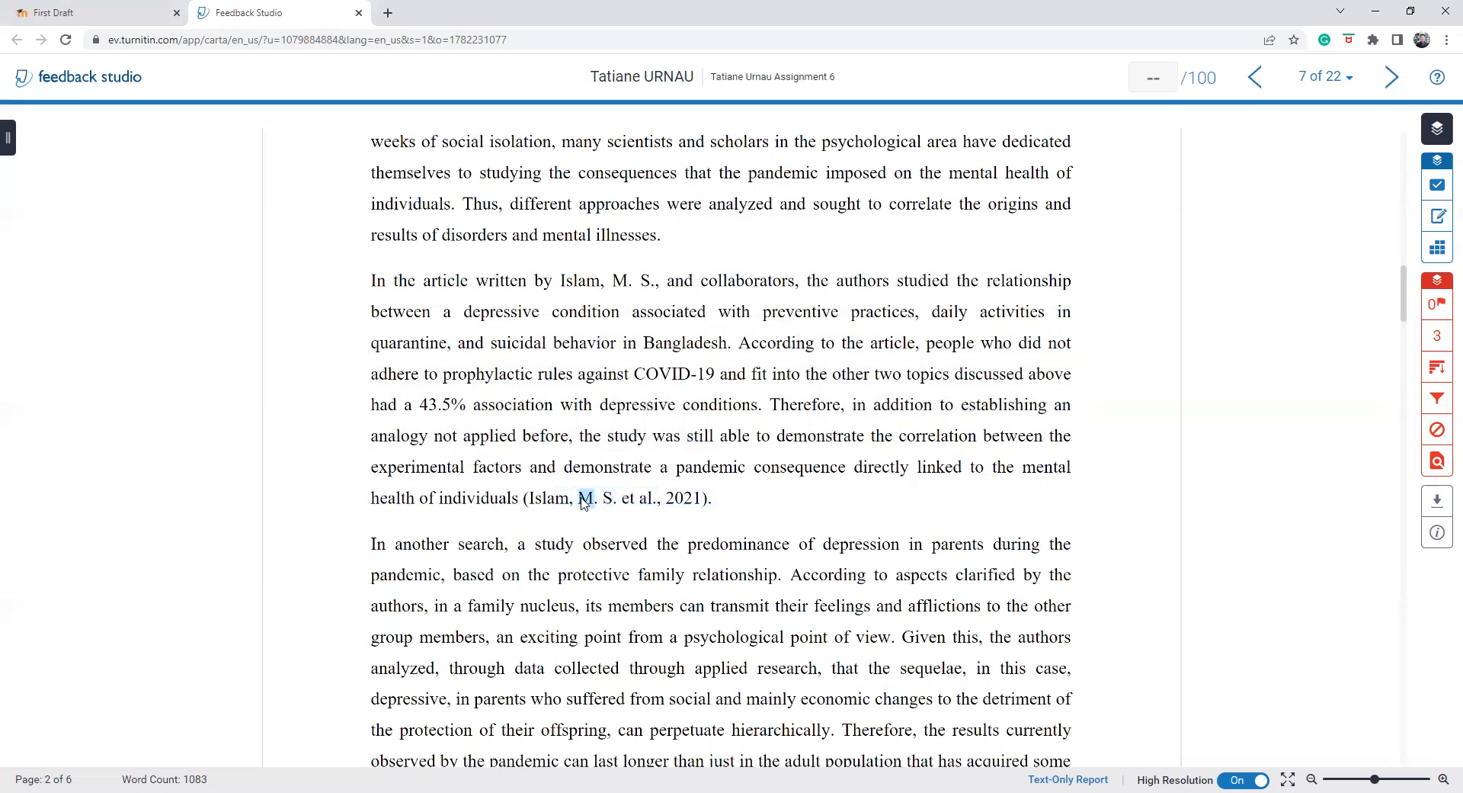
- Check the Islam citation initials, then move down to the Russell 2021 paragraph on parental depression
drag(584, 497, 621, 497)
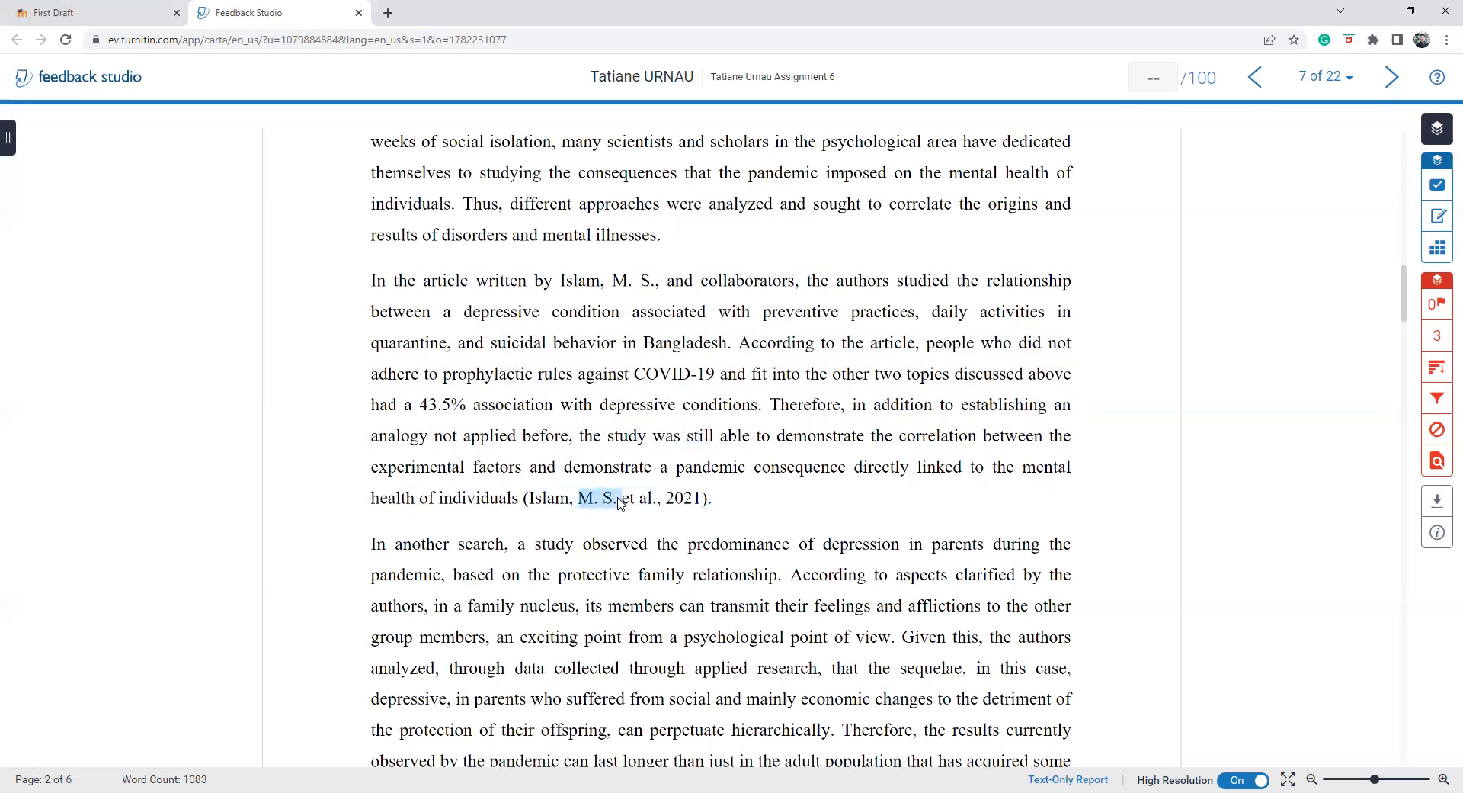
click(999, 475)
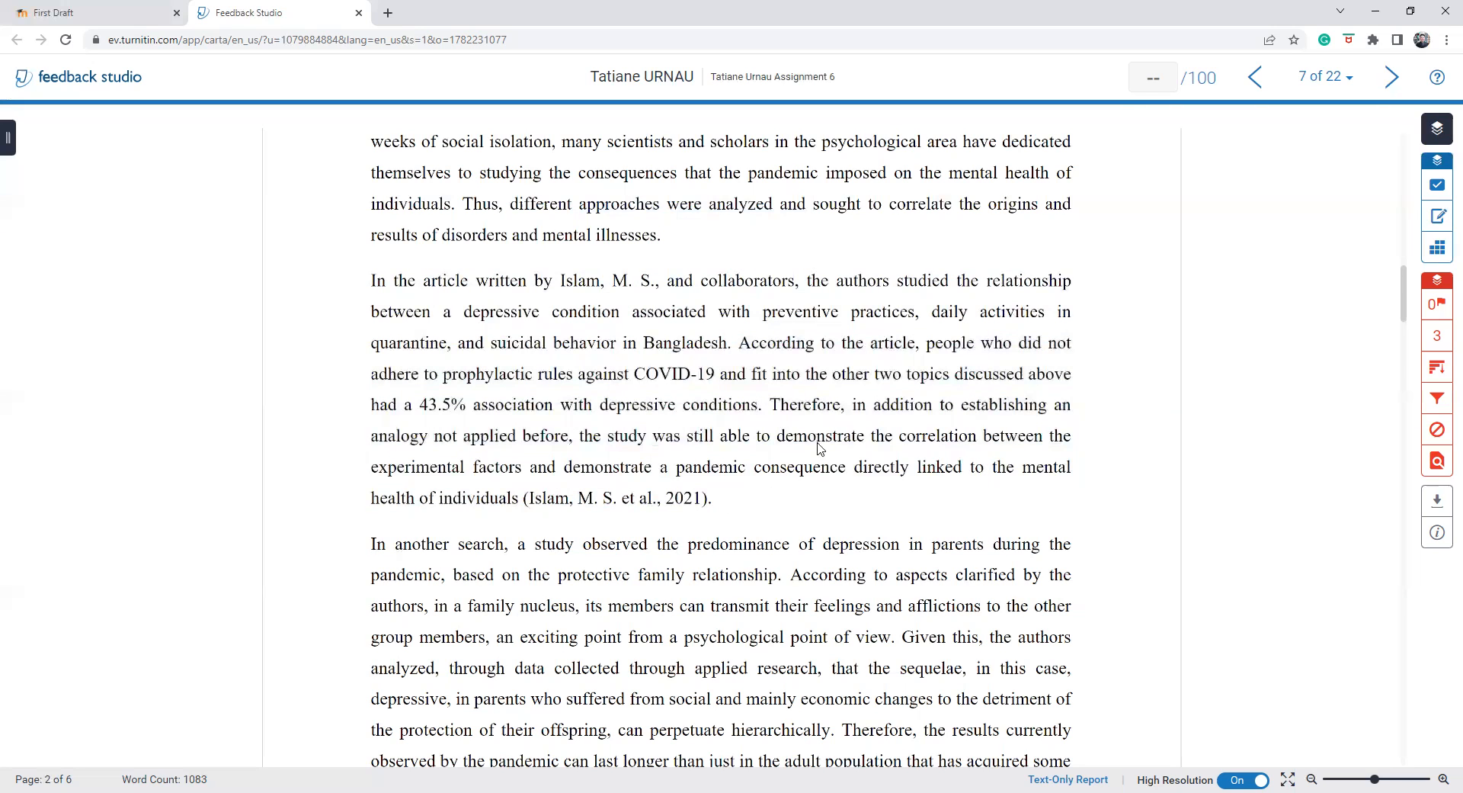
drag(803, 374, 686, 435)
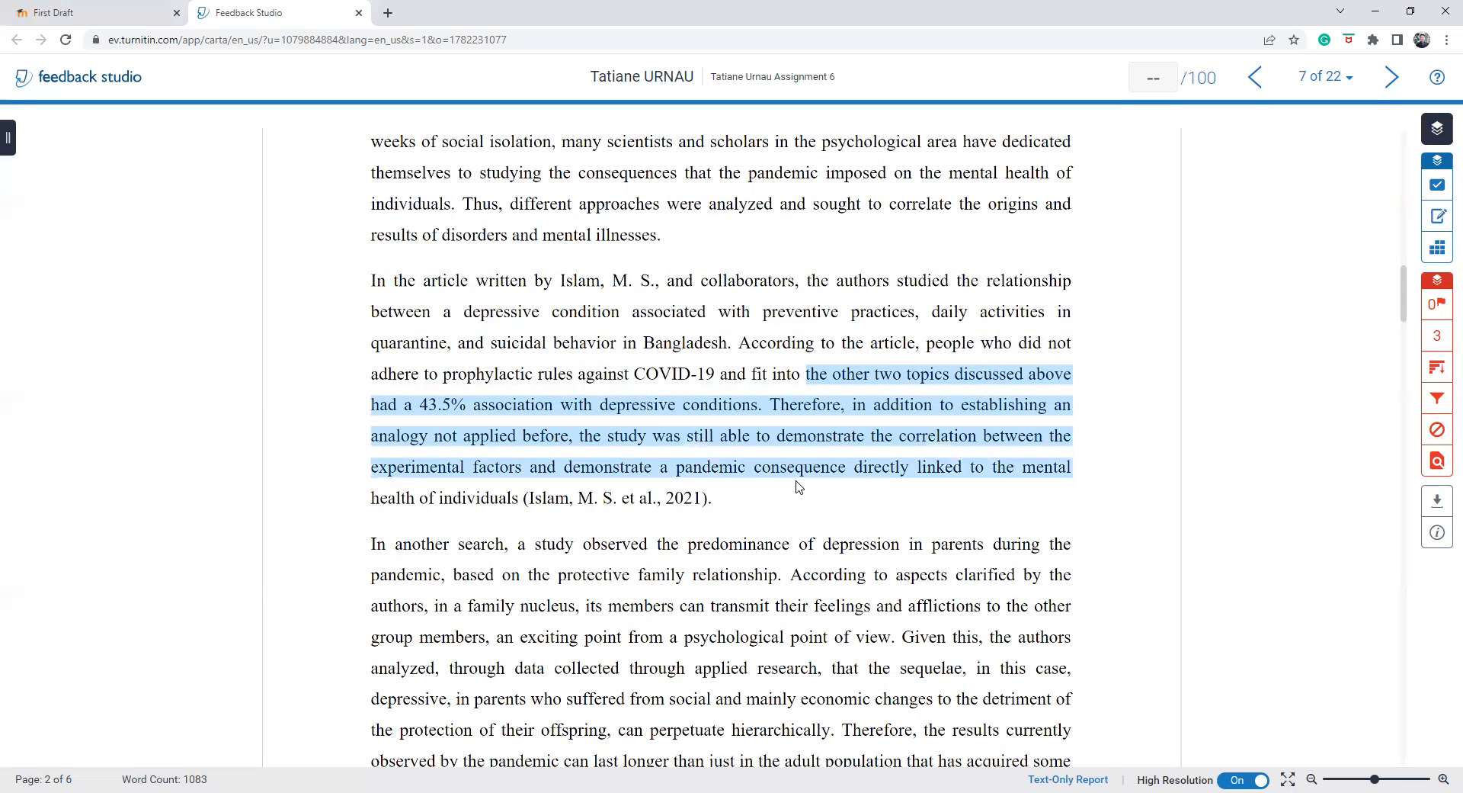
scroll(down, 3)
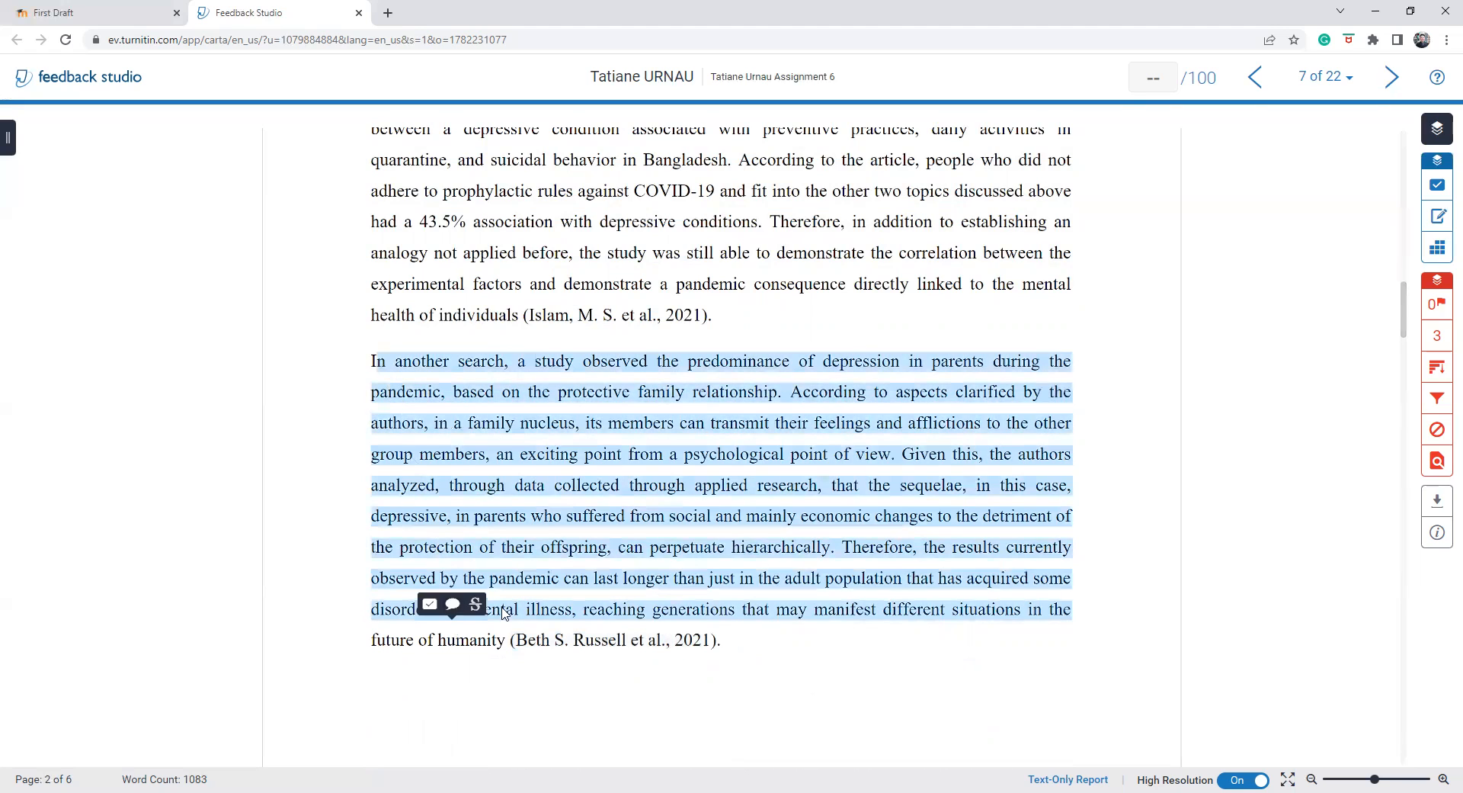
click(625, 642)
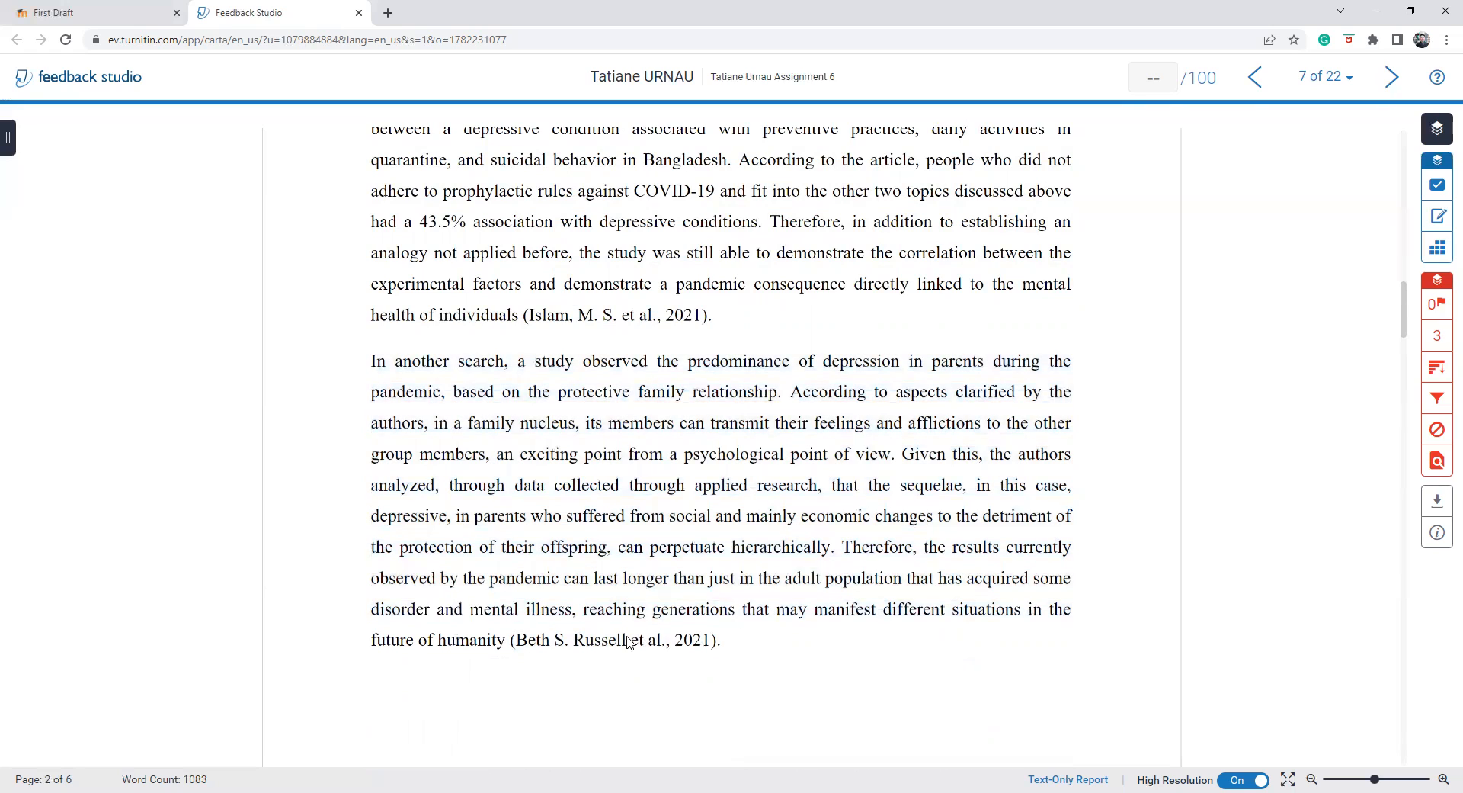
- Skim past the Katie Wang 2022 and Le, P.D. paragraphs toward page 4 and the conclusion
scroll(down, 3)
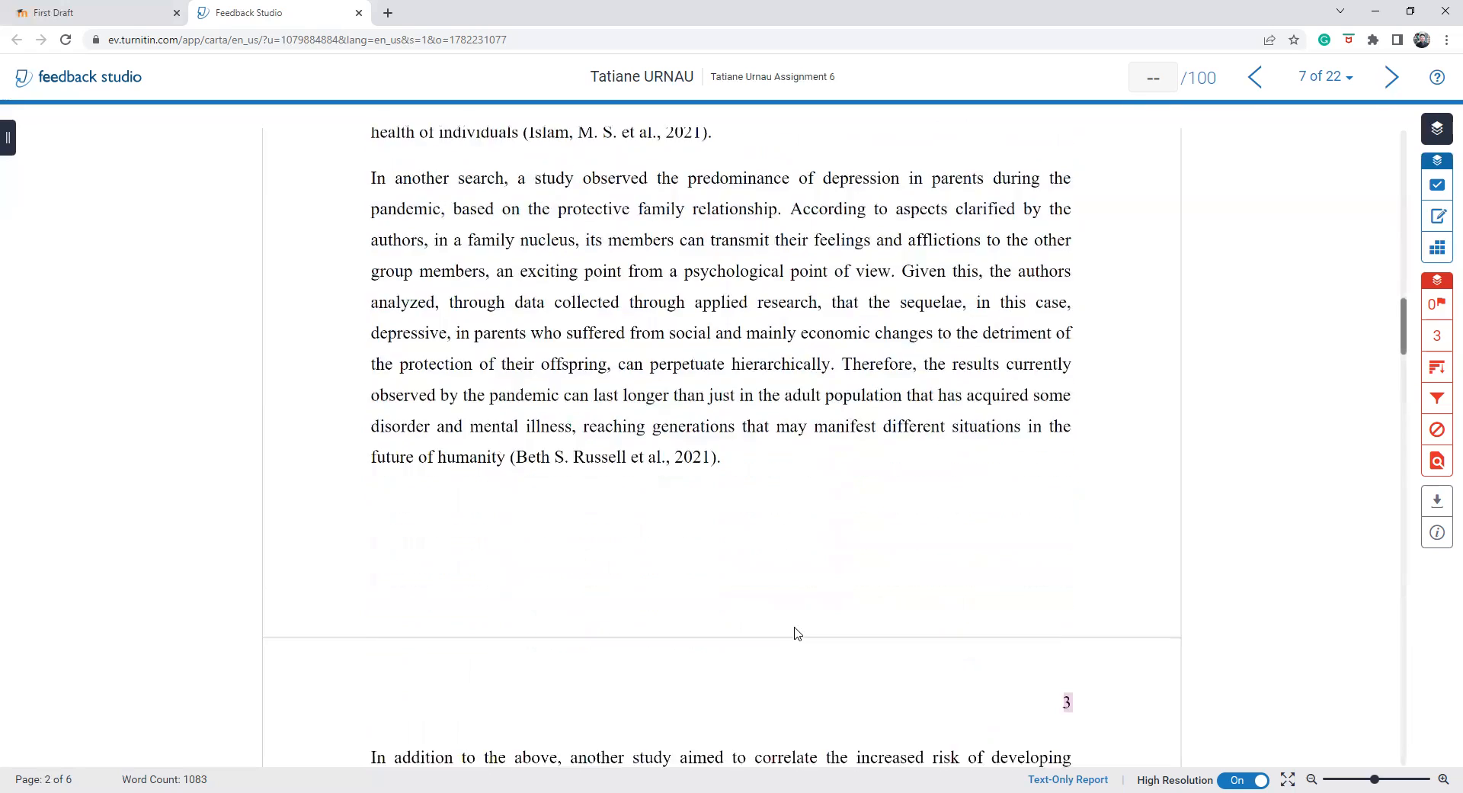
scroll(down, 3)
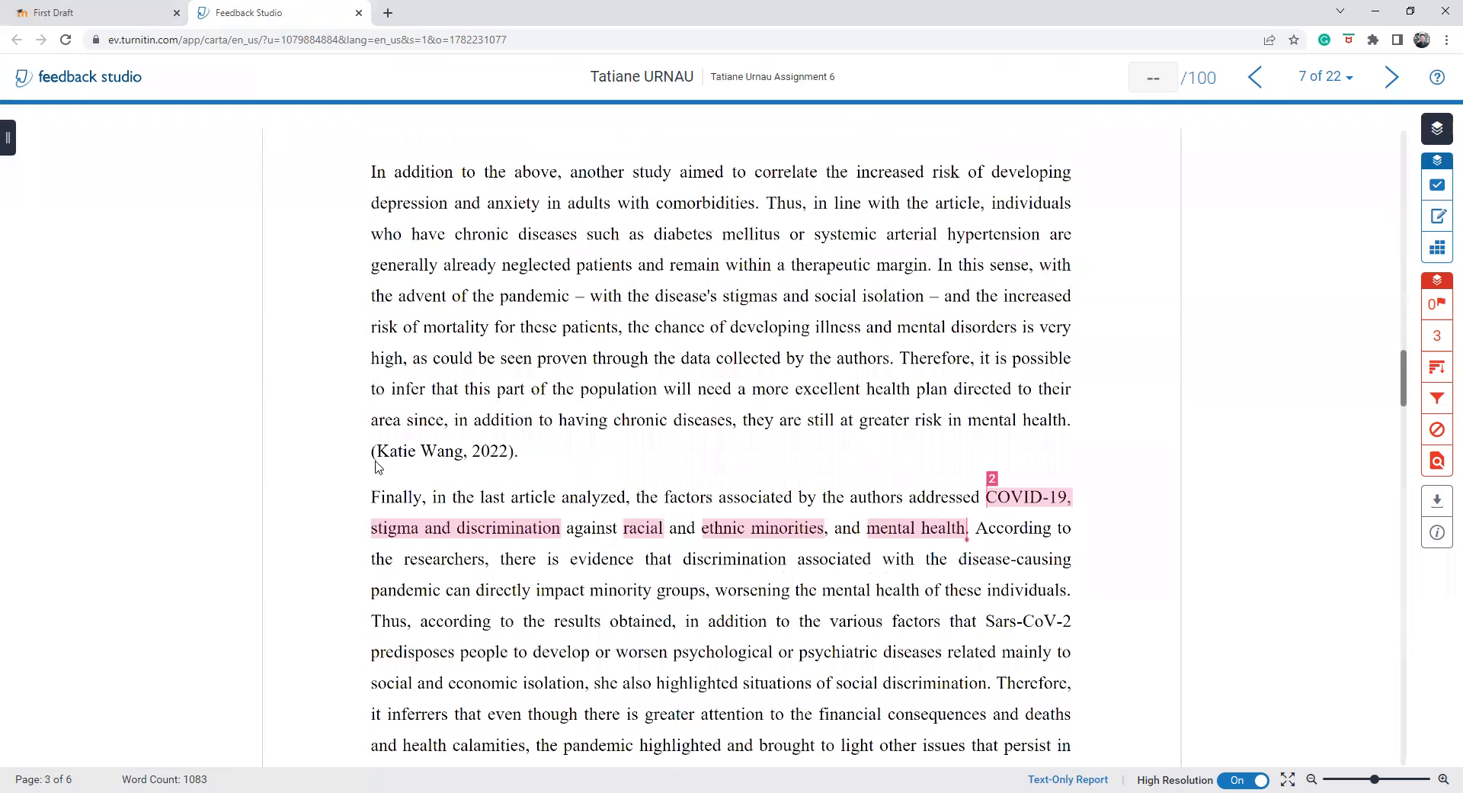
drag(371, 451, 519, 452)
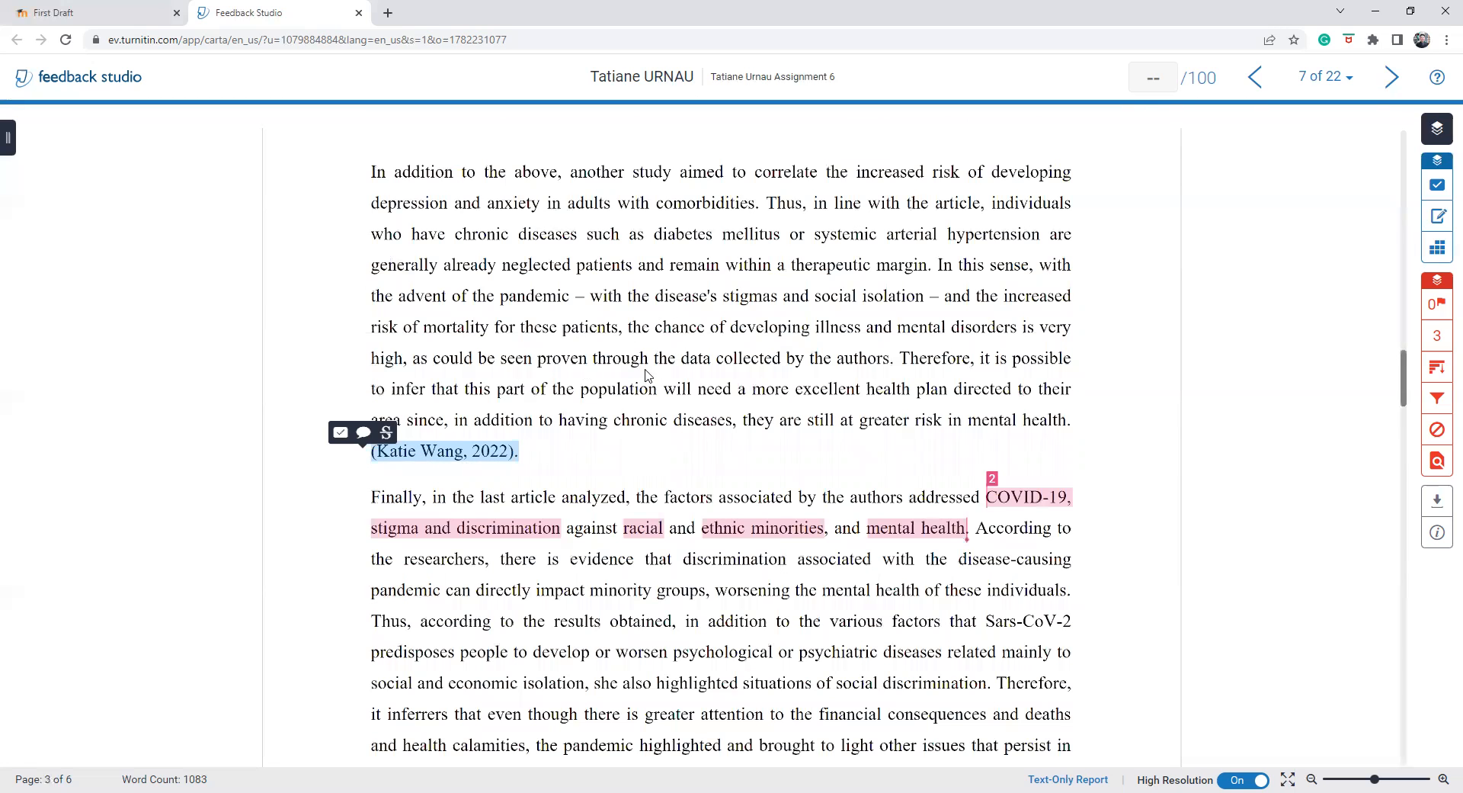
scroll(down, 3)
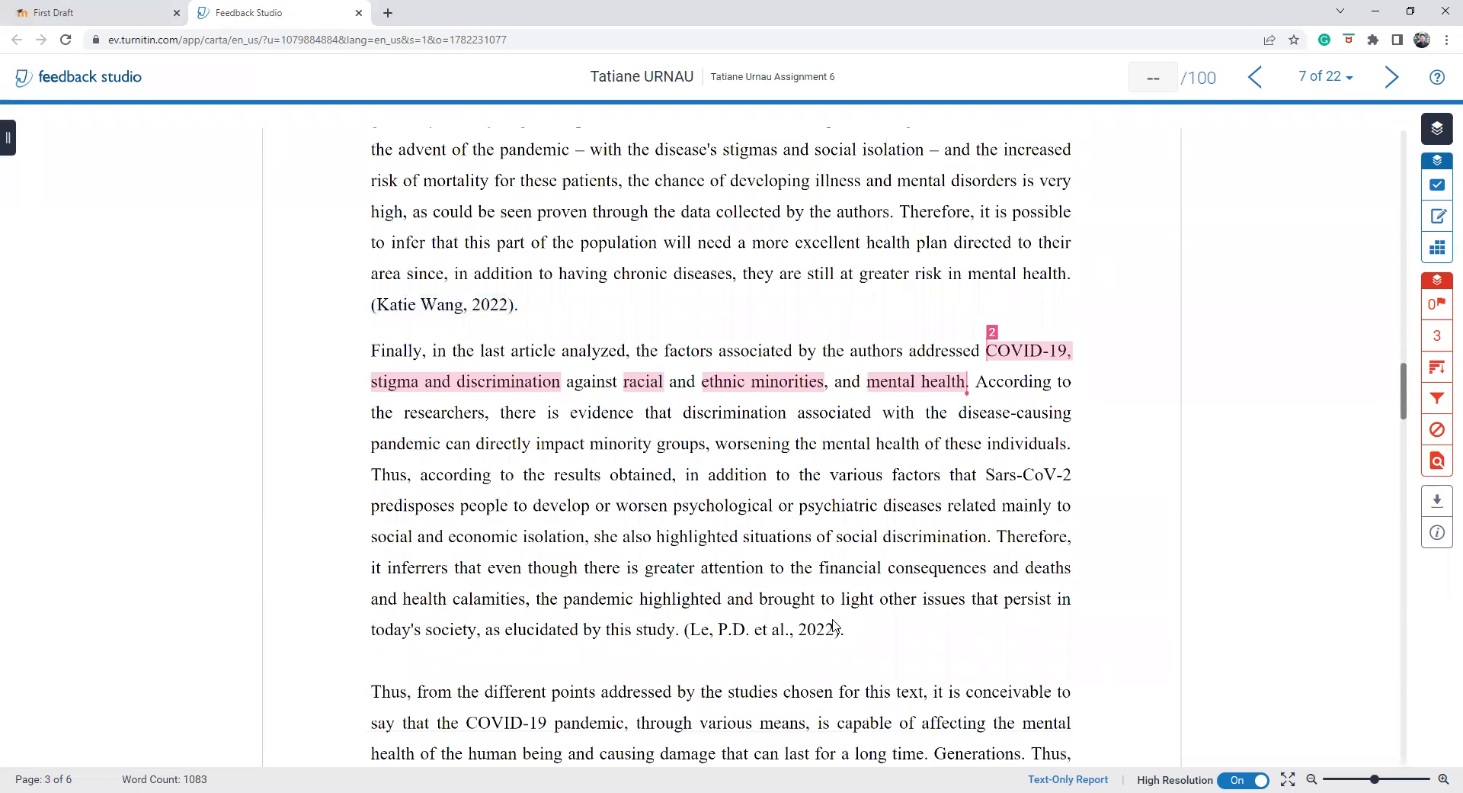
scroll(down, 3)
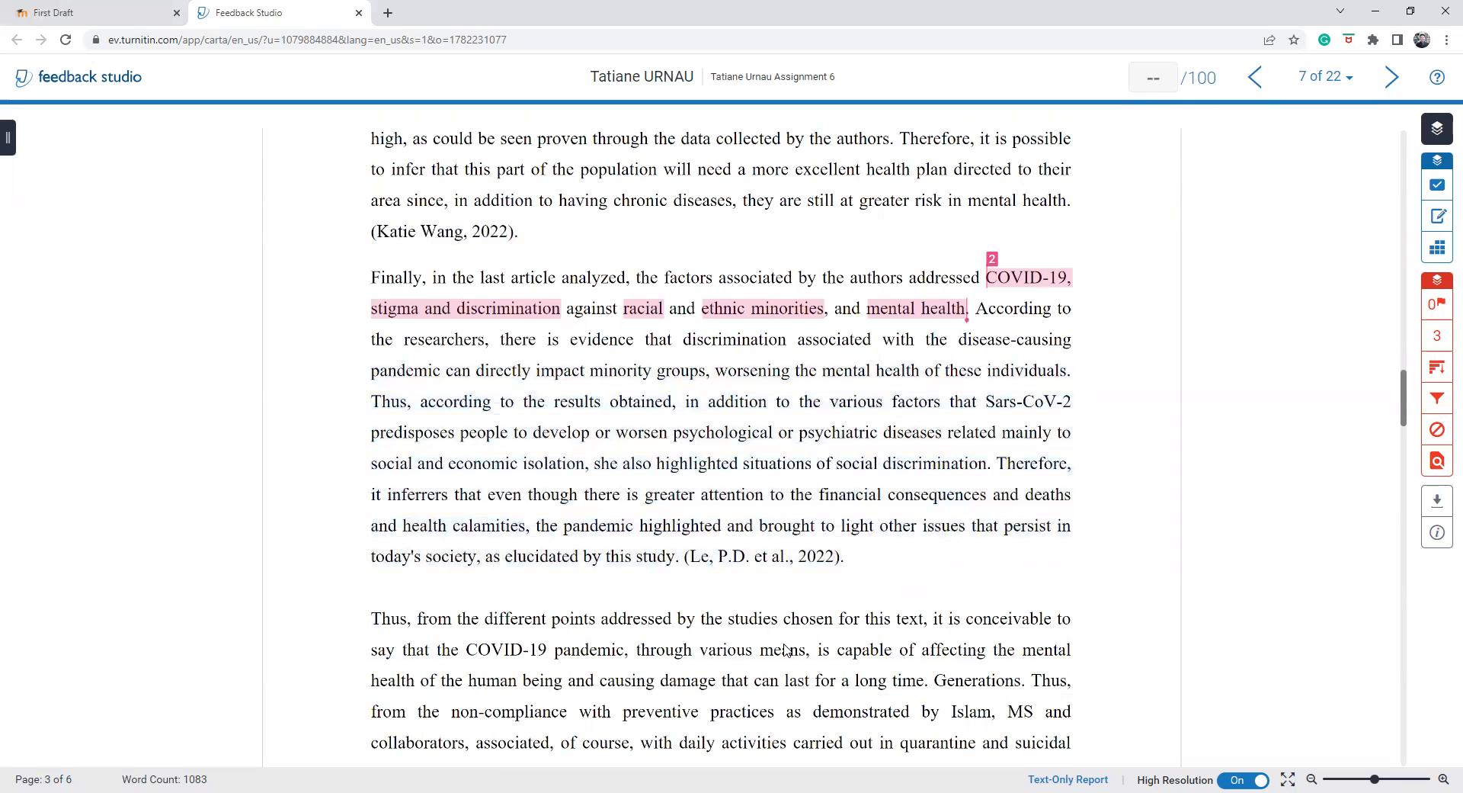
scroll(down, 3)
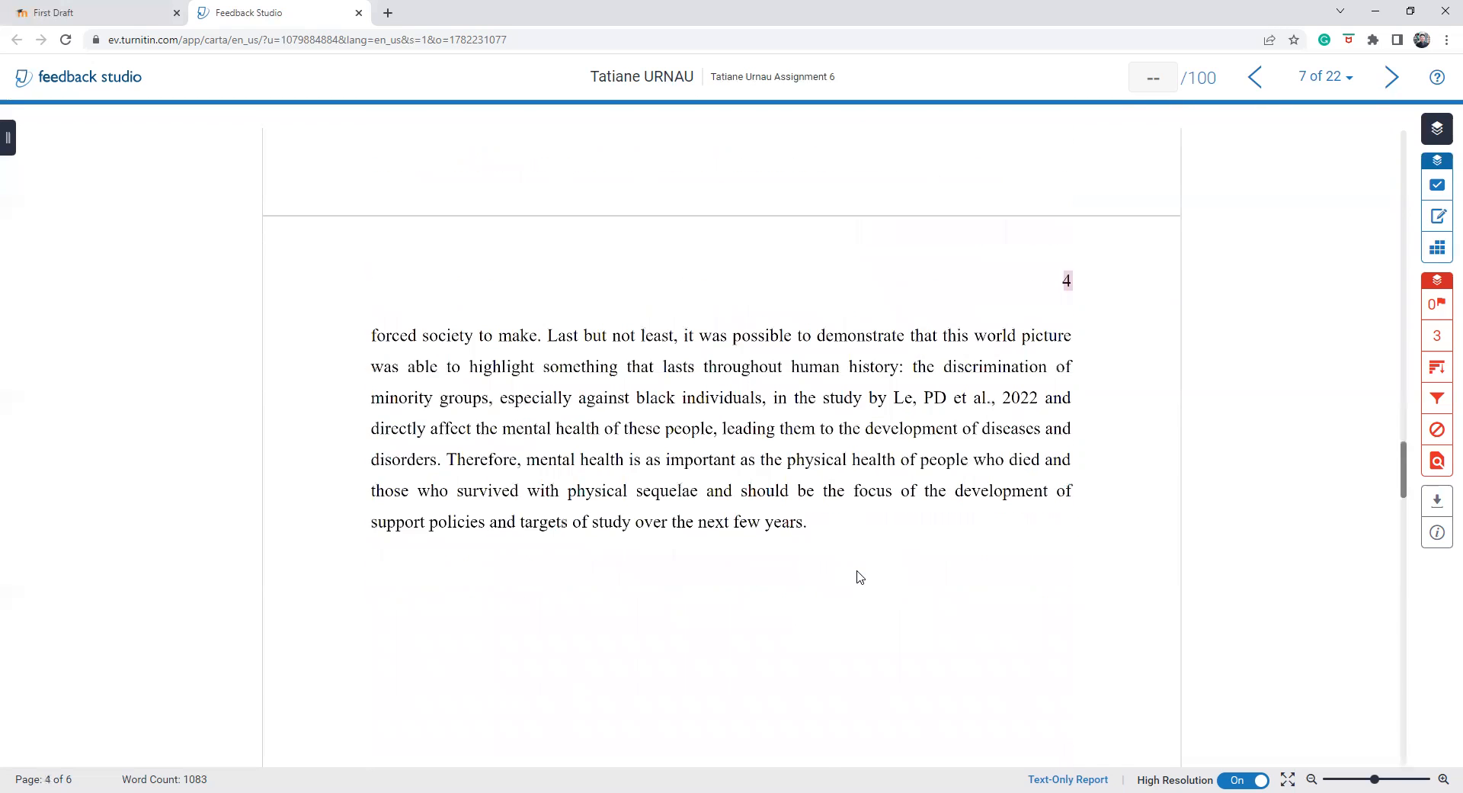
scroll(down, 3)
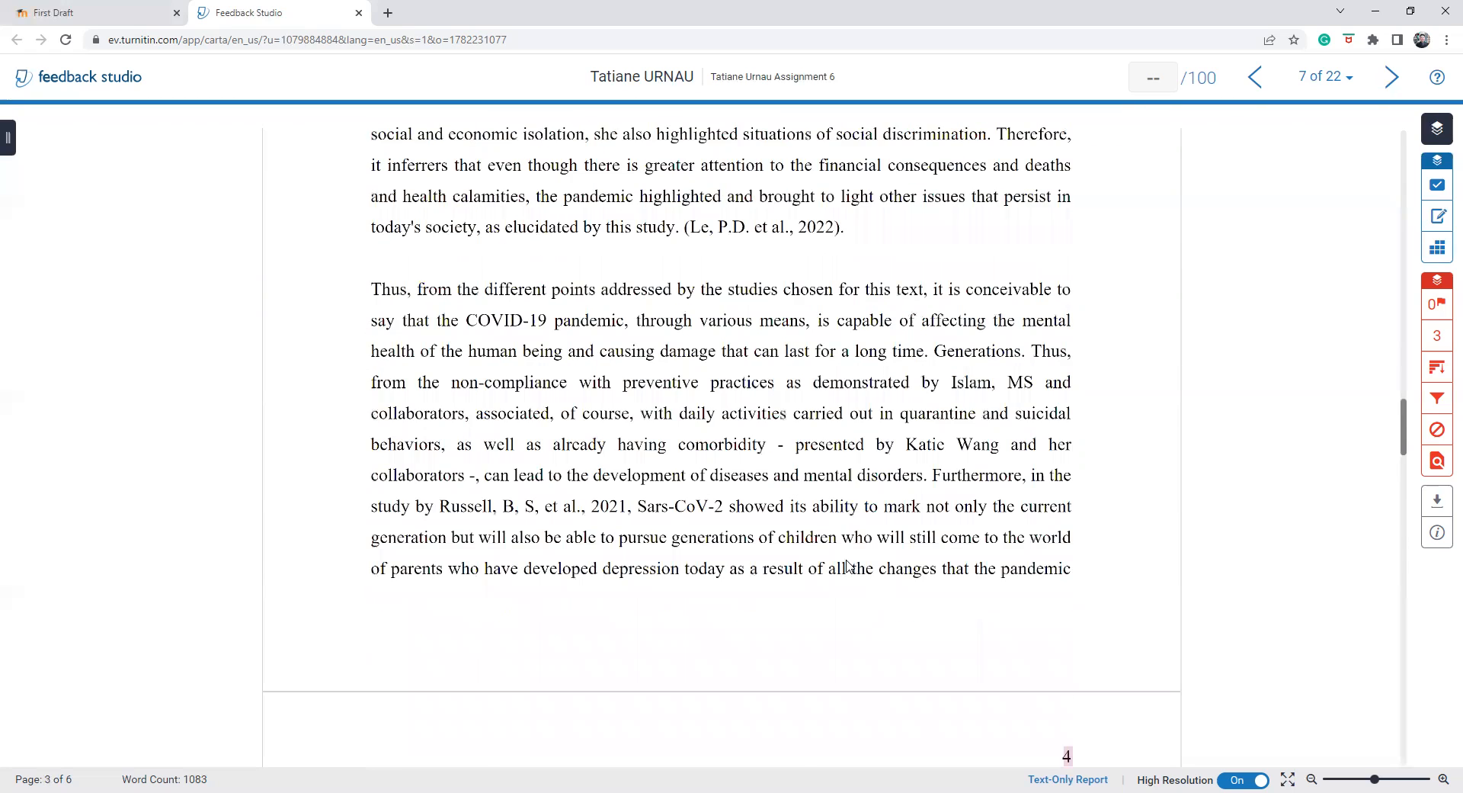
scroll(down, 3)
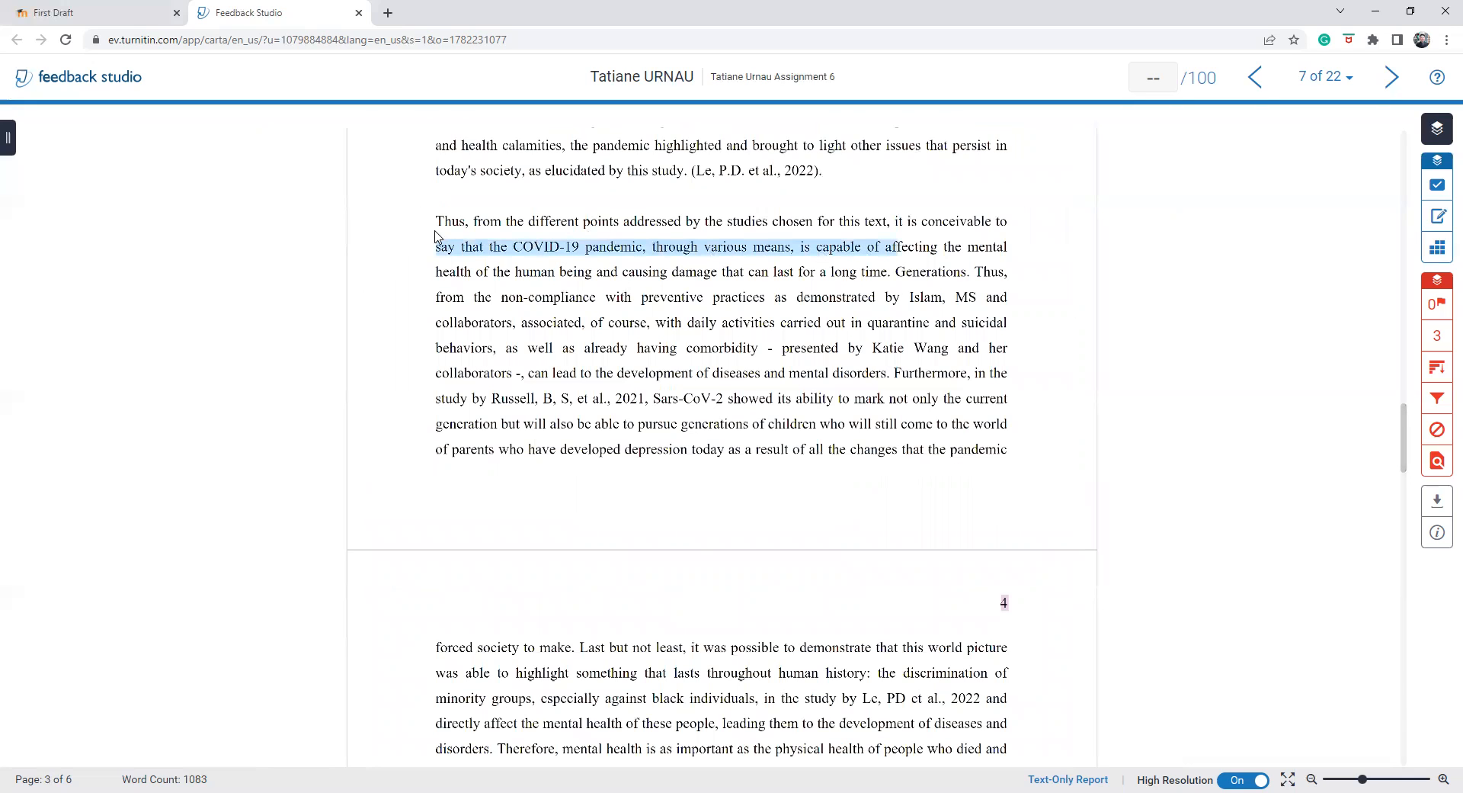
drag(434, 246, 863, 372)
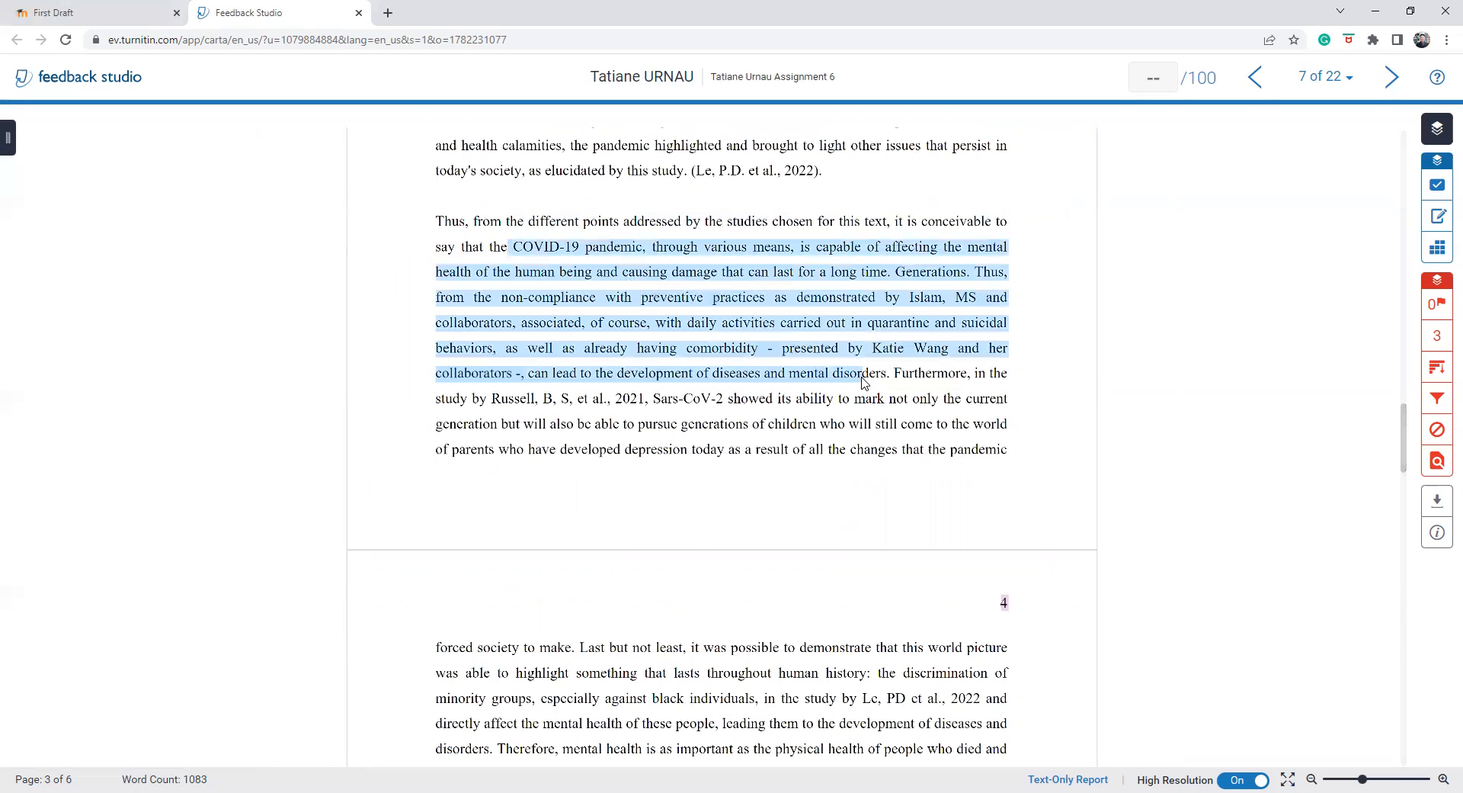
click(899, 375)
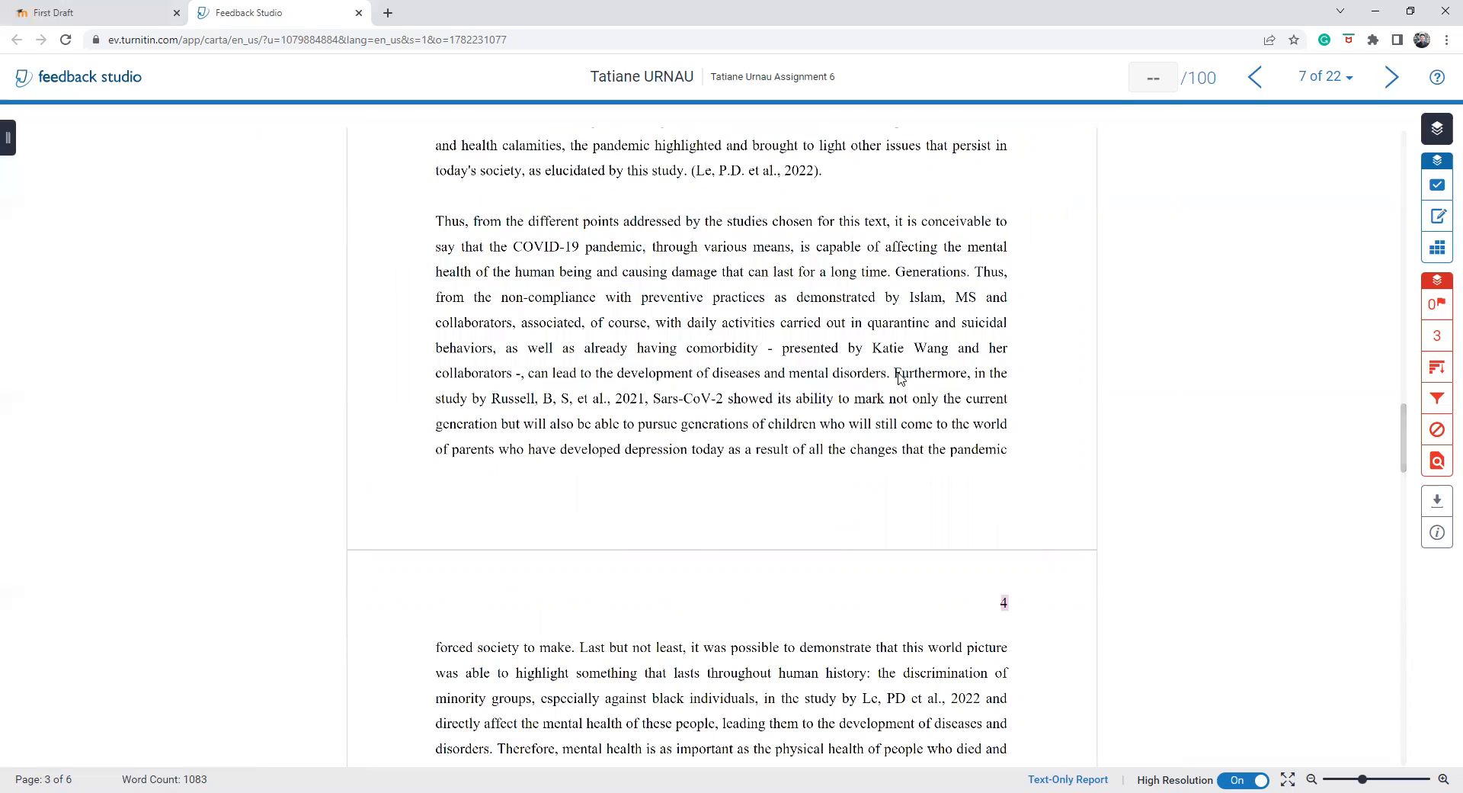
drag(893, 372, 936, 397)
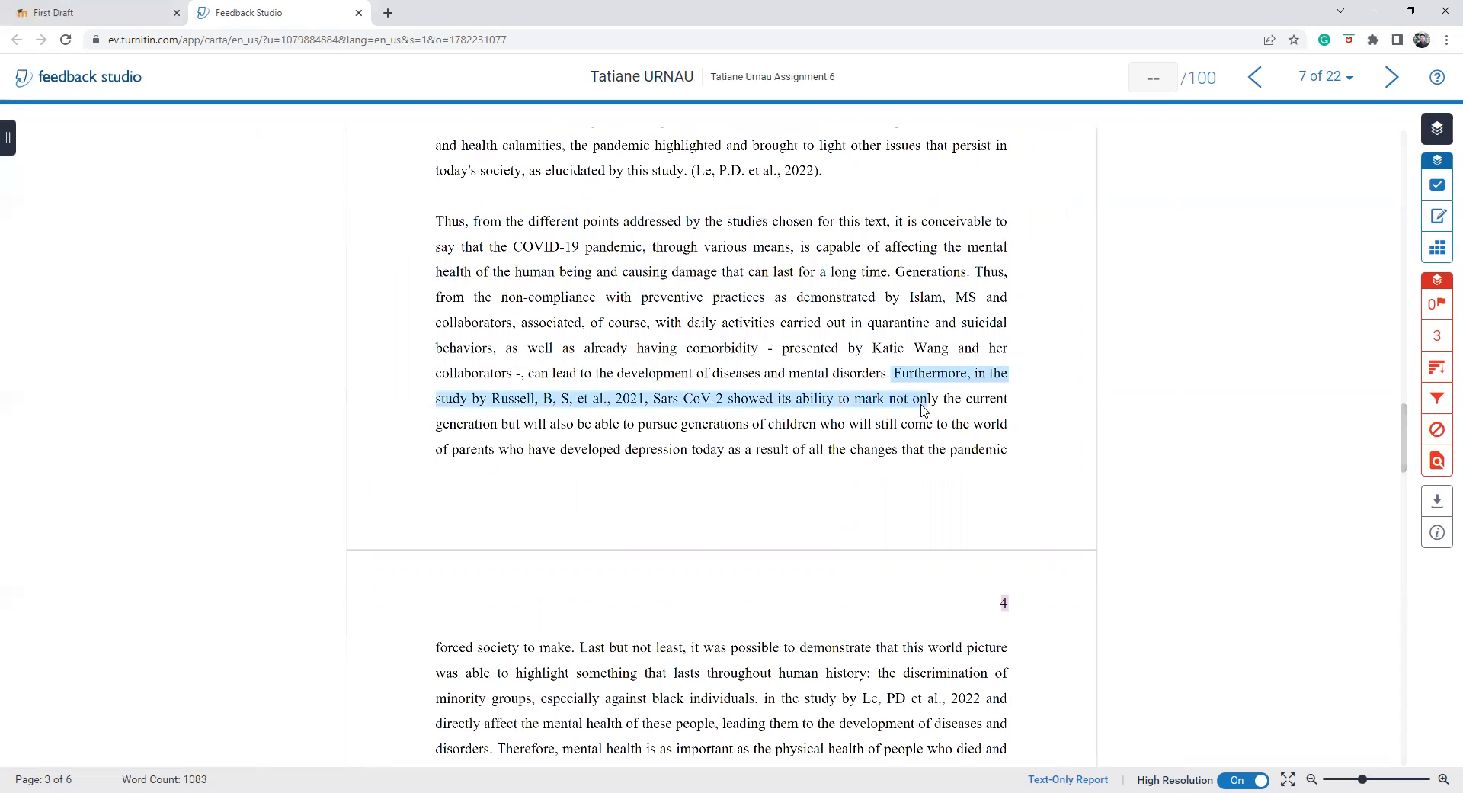
drag(919, 398, 942, 449)
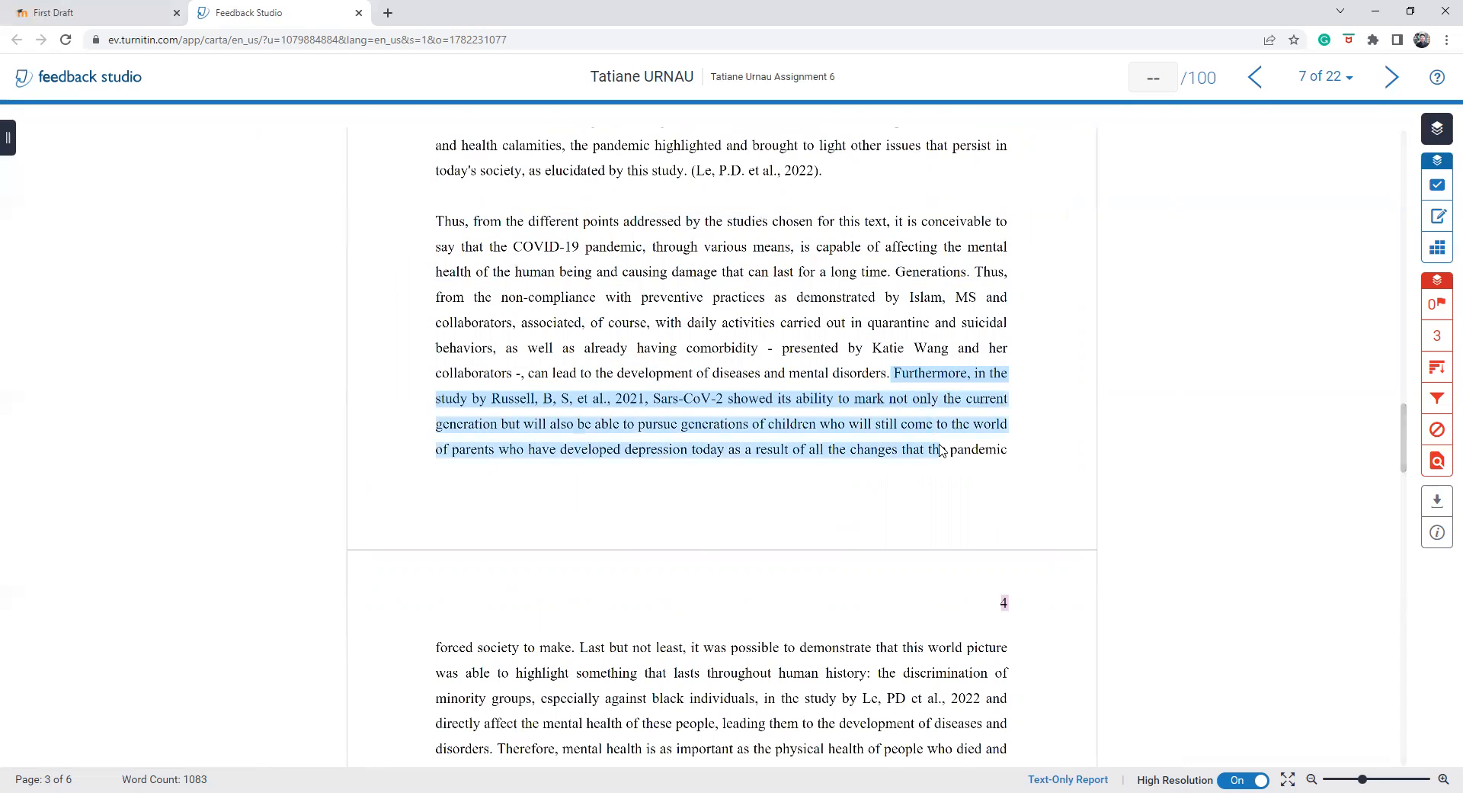
drag(940, 450, 894, 674)
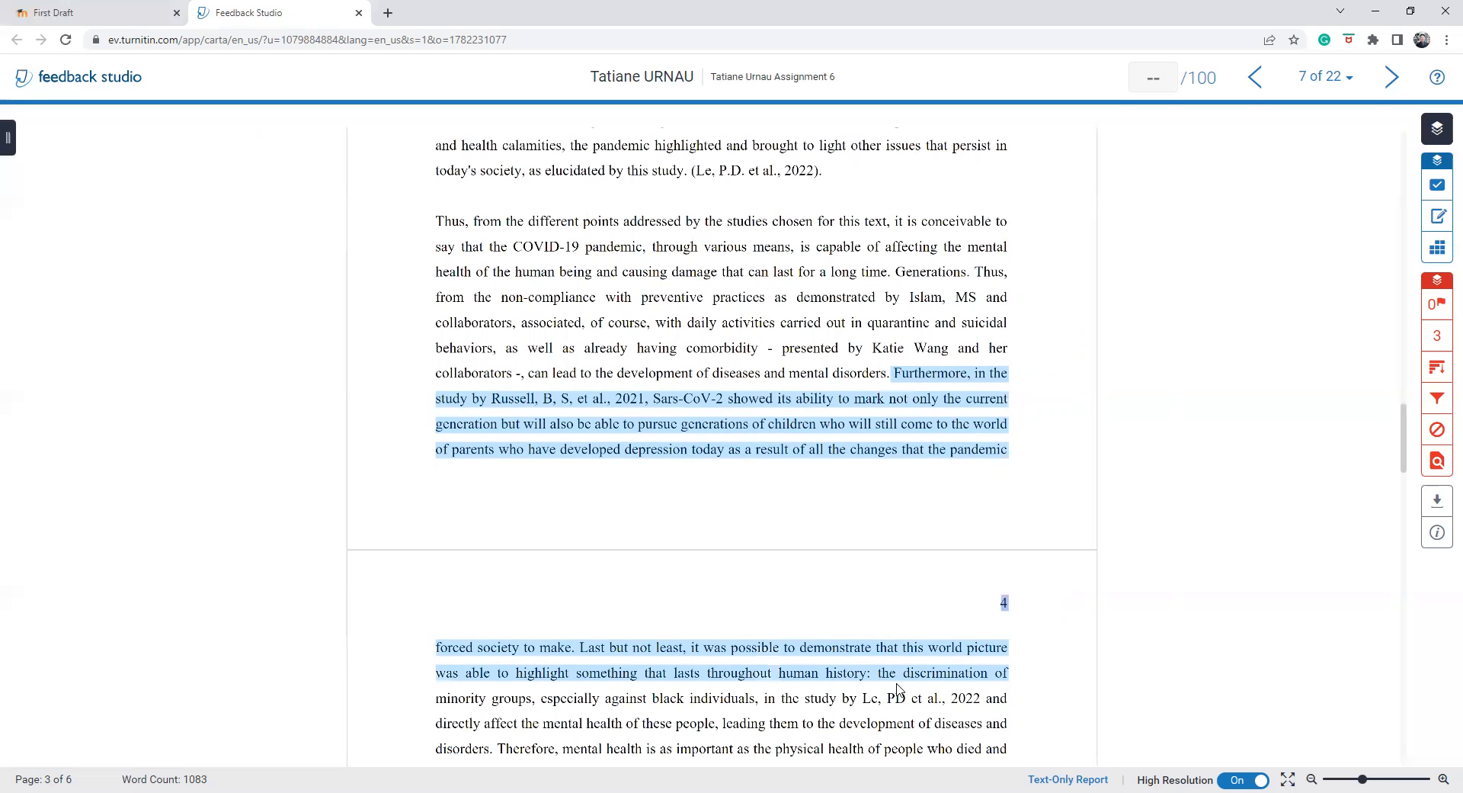
- Scroll past page 4 to the References page listing Islam, Le, Russell and Wang
scroll(down, 3)
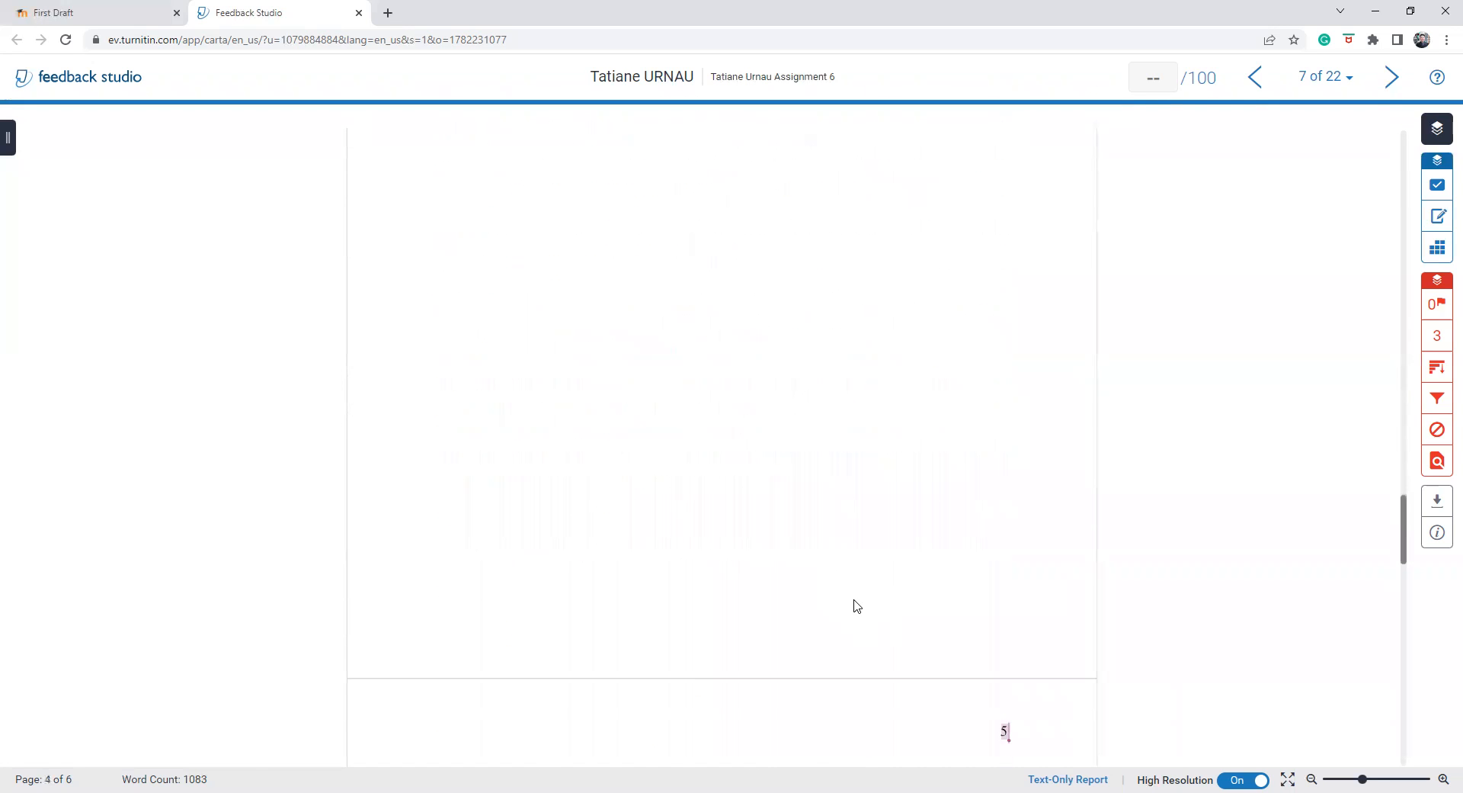
scroll(down, 3)
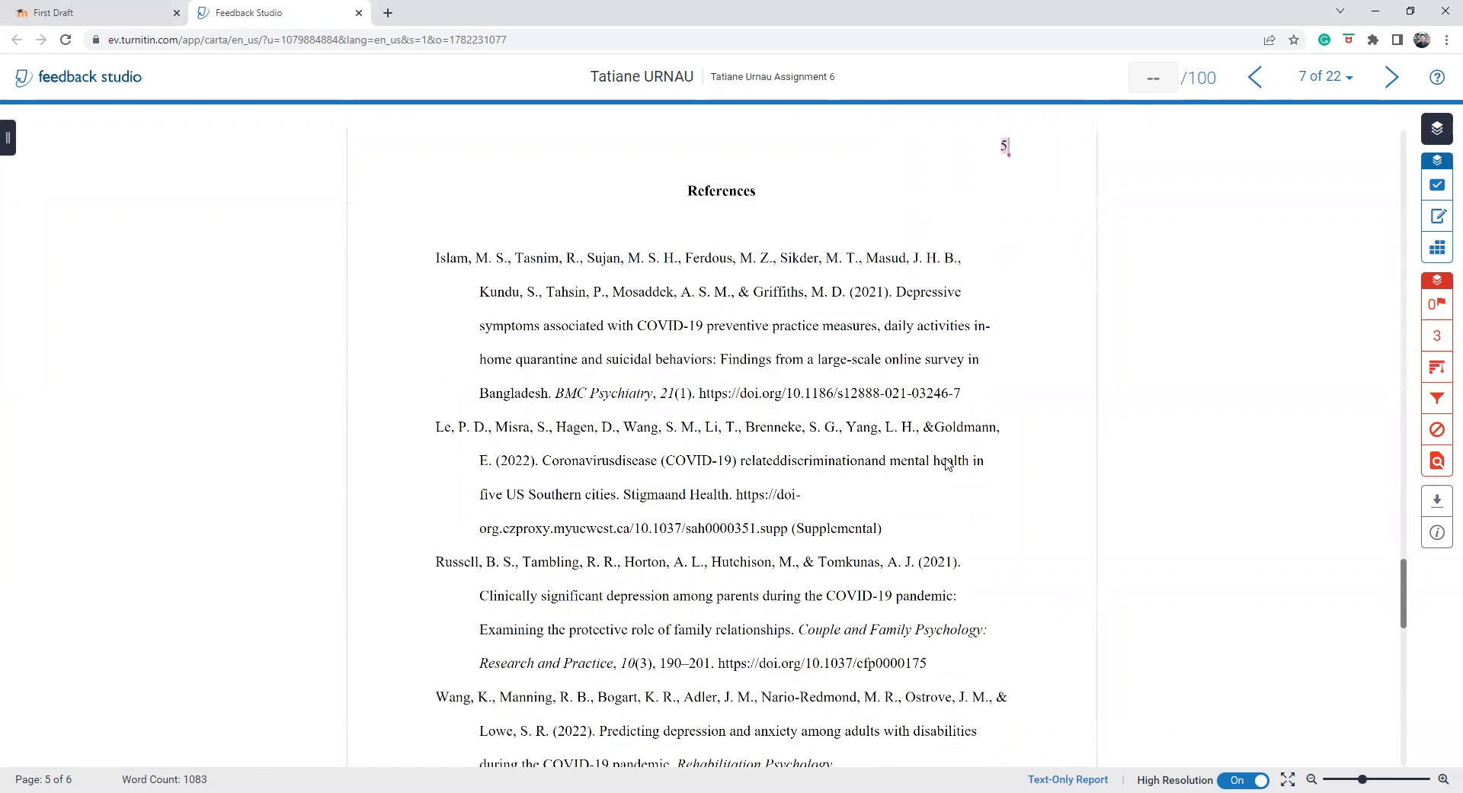
scroll(down, 3)
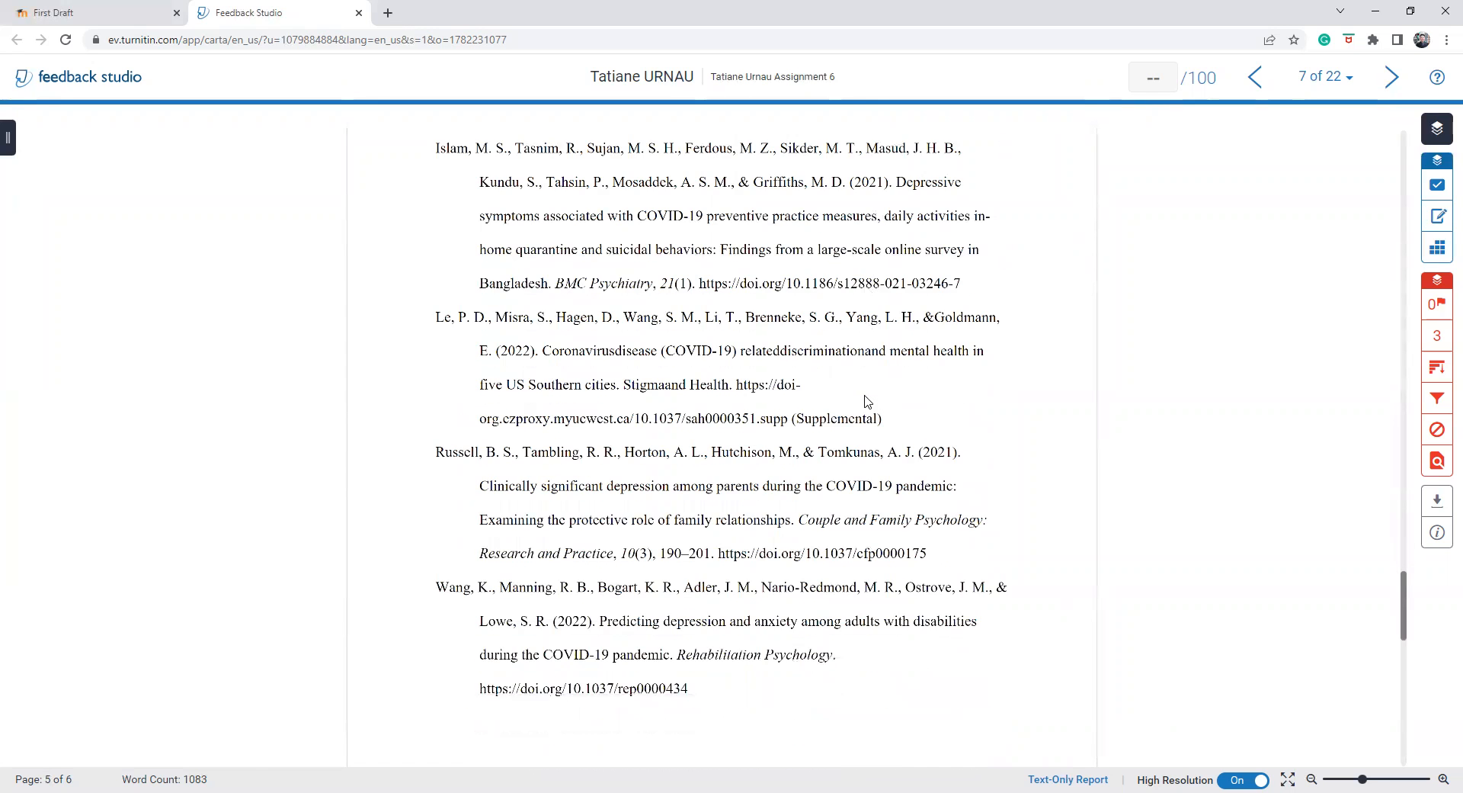
mouse_move(896, 584)
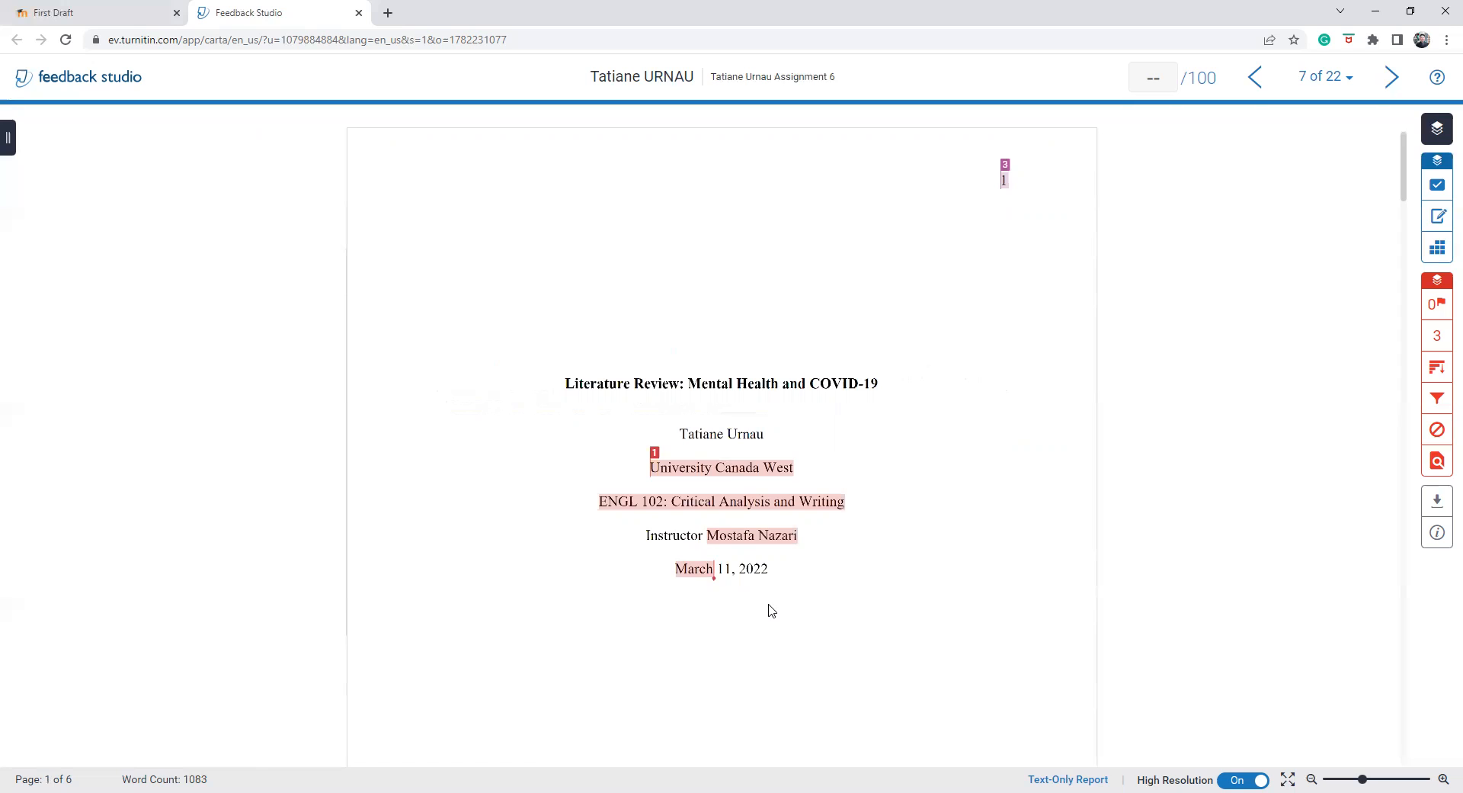
mouse_move(905, 646)
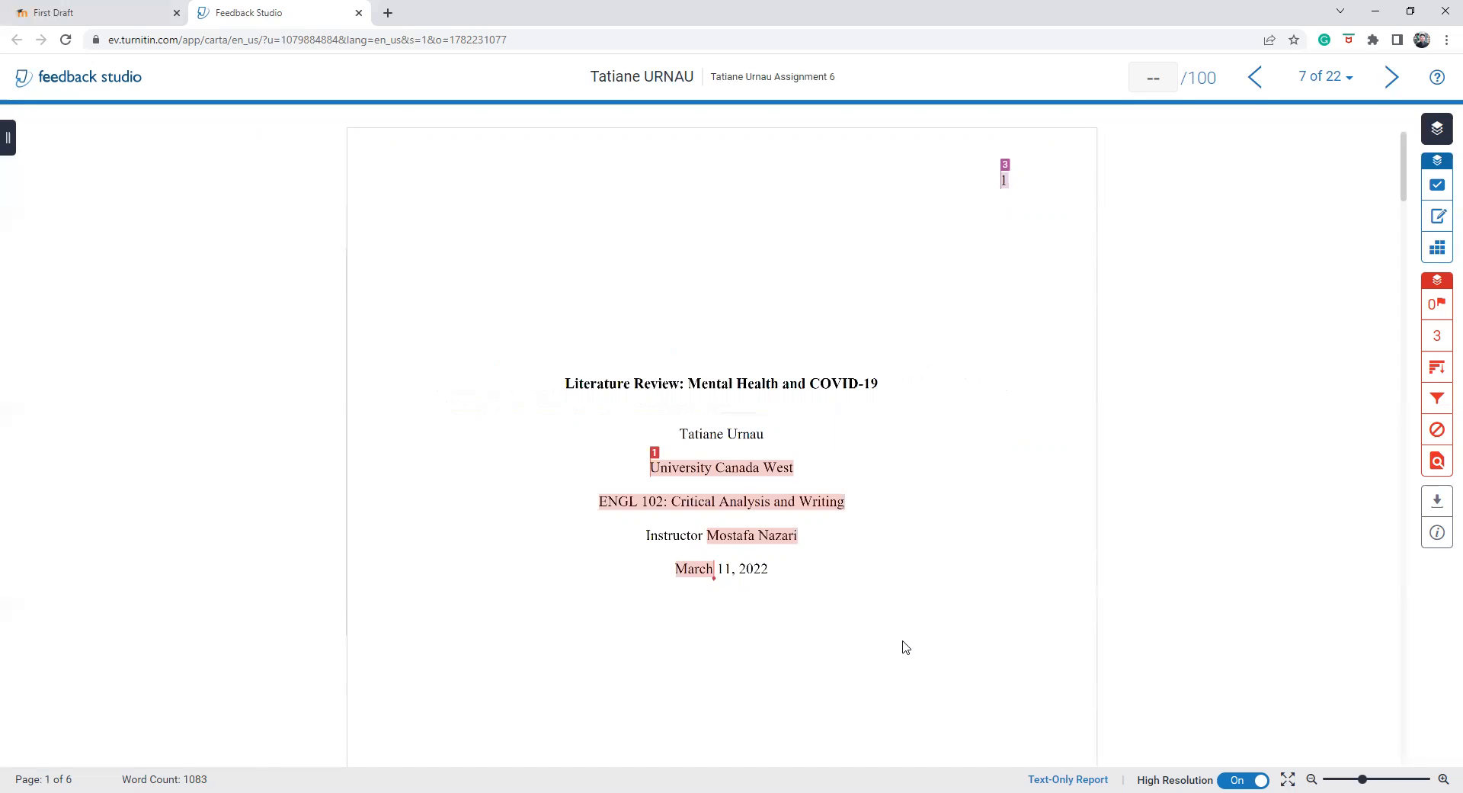